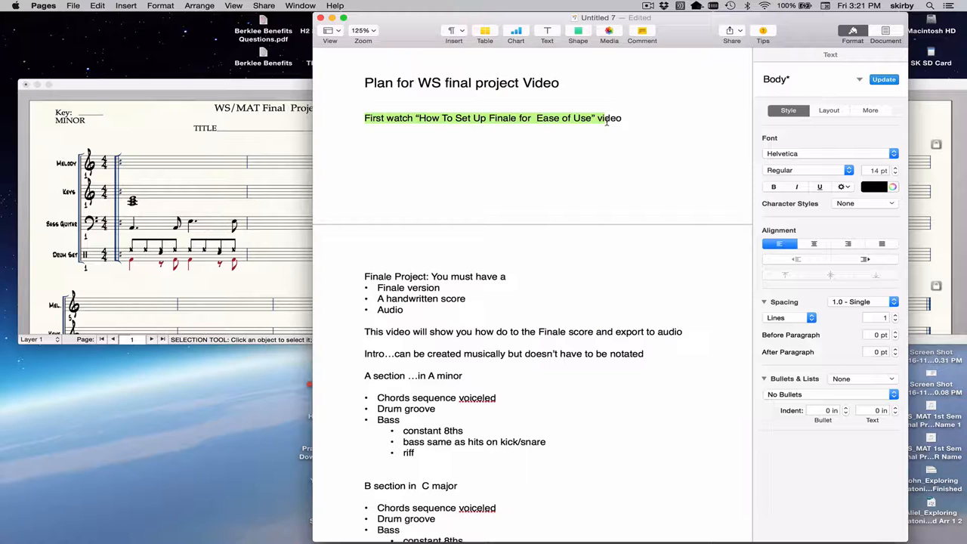
pyautogui.moveTo(568, 130)
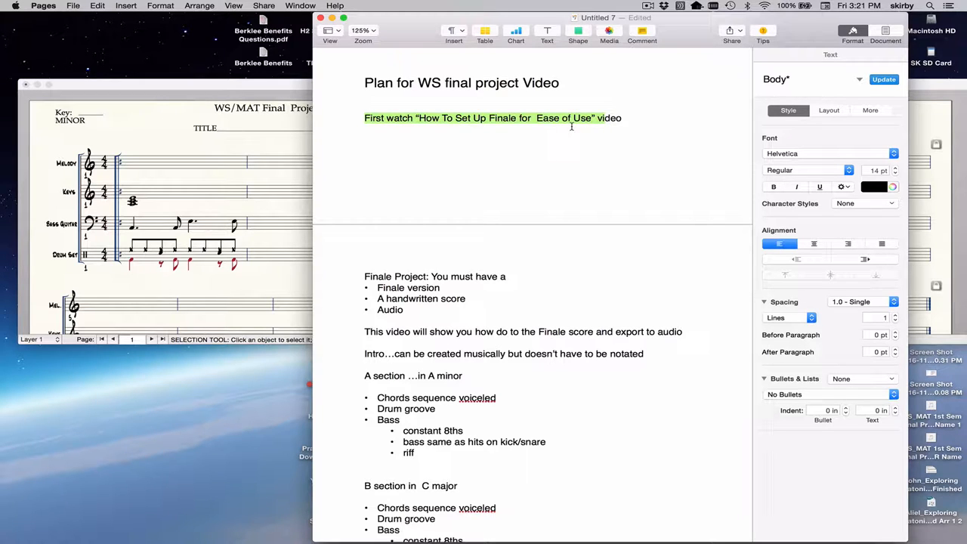
pyautogui.moveTo(573, 127)
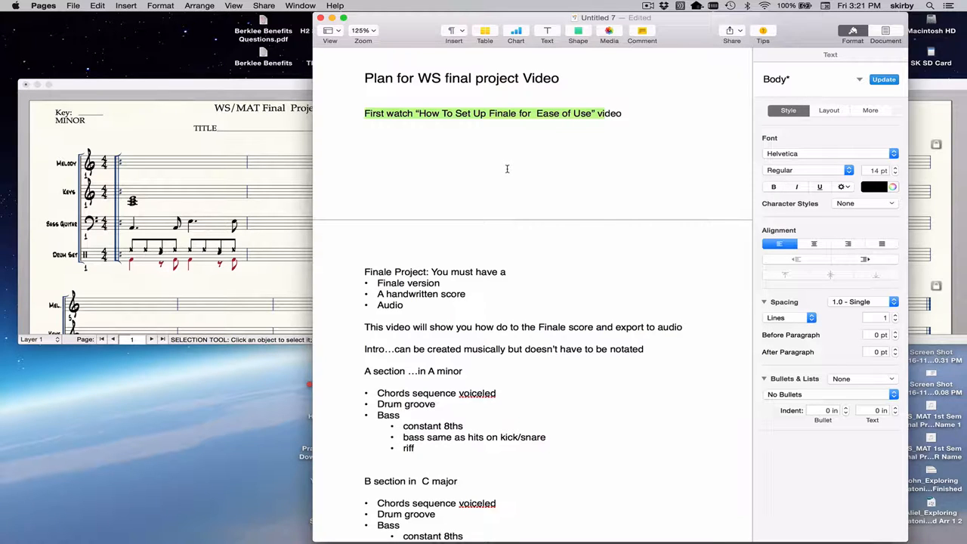
# - Show the full Finale template and select the first Melody, Keys and Drum Set measures
pyautogui.scroll(-3)
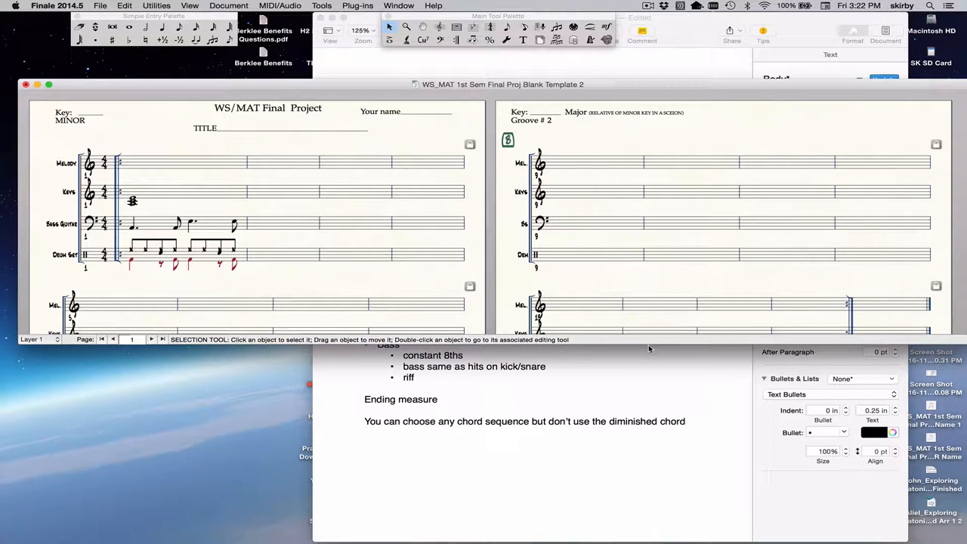
pyautogui.moveTo(641, 345)
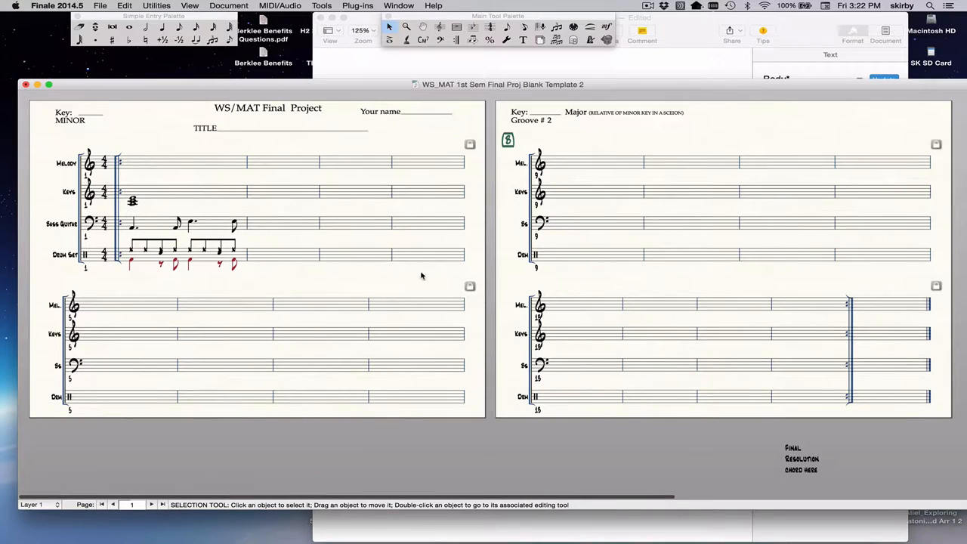
pyautogui.moveTo(346, 240)
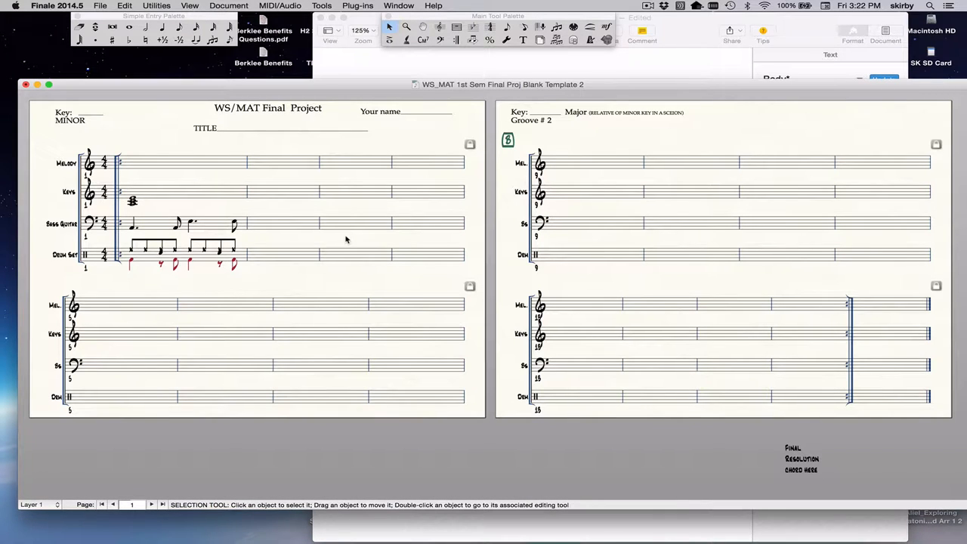
pyautogui.moveTo(280, 257)
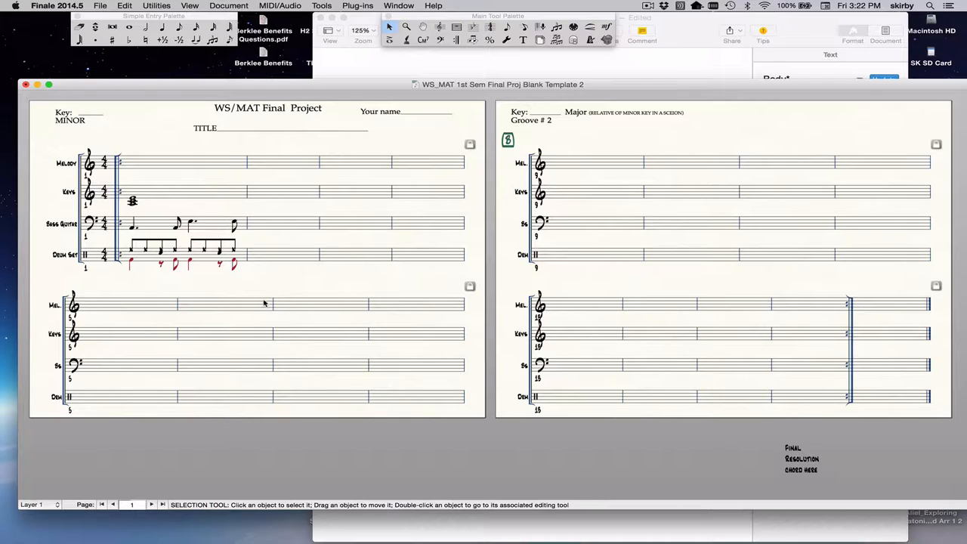
pyautogui.moveTo(254, 254)
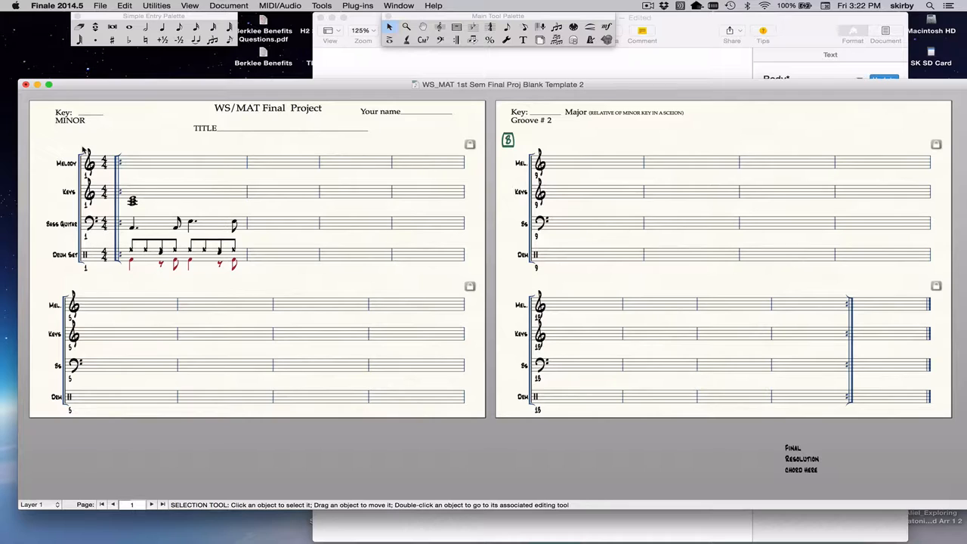
pyautogui.moveTo(739, 273)
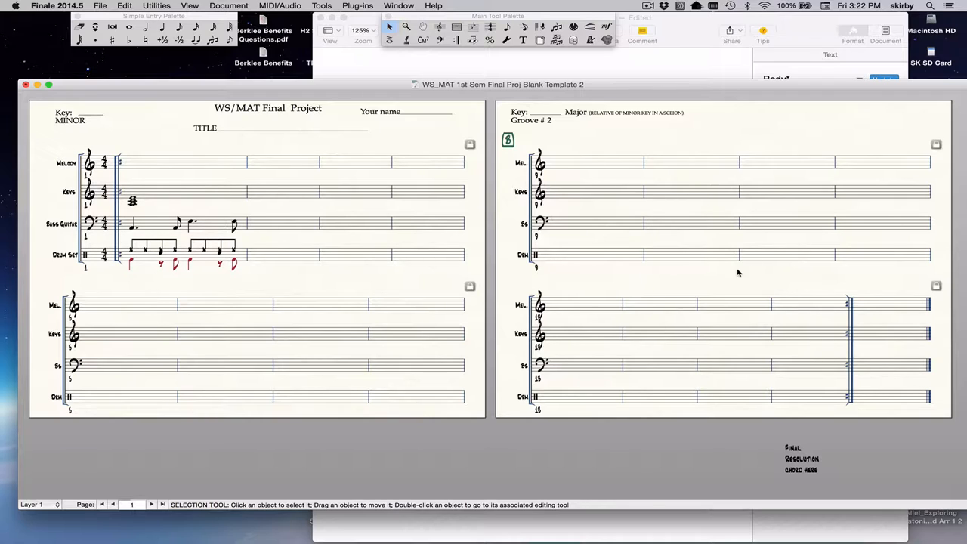
pyautogui.moveTo(784, 255)
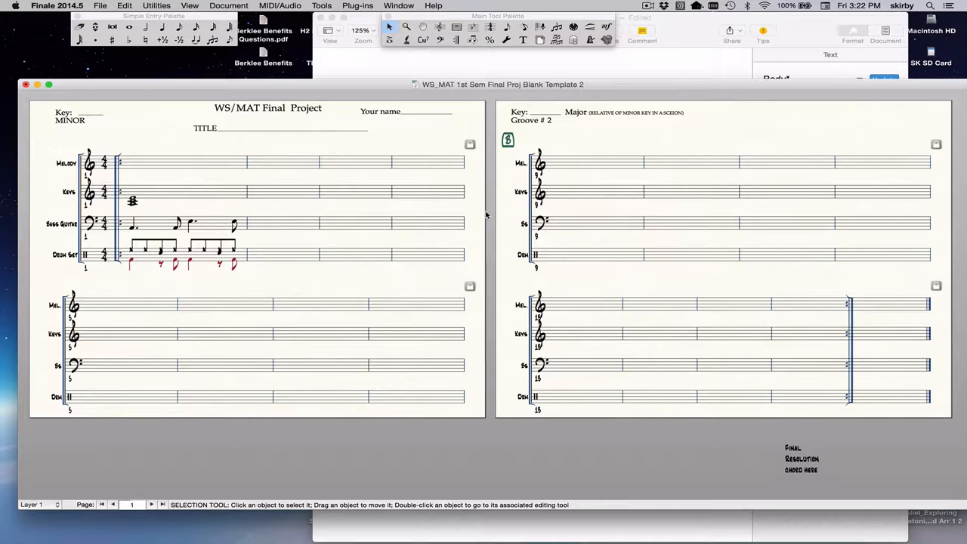
pyautogui.moveTo(454, 331)
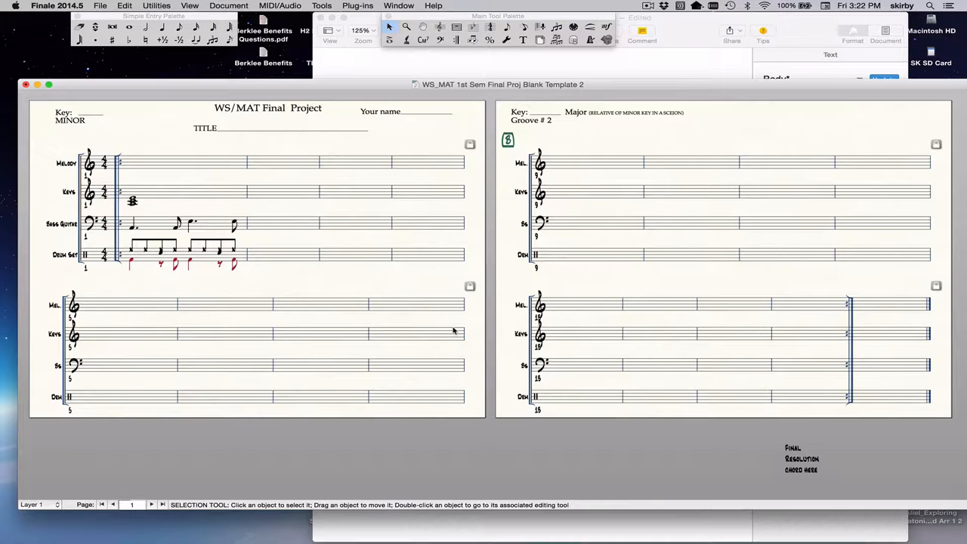
pyautogui.moveTo(482, 361)
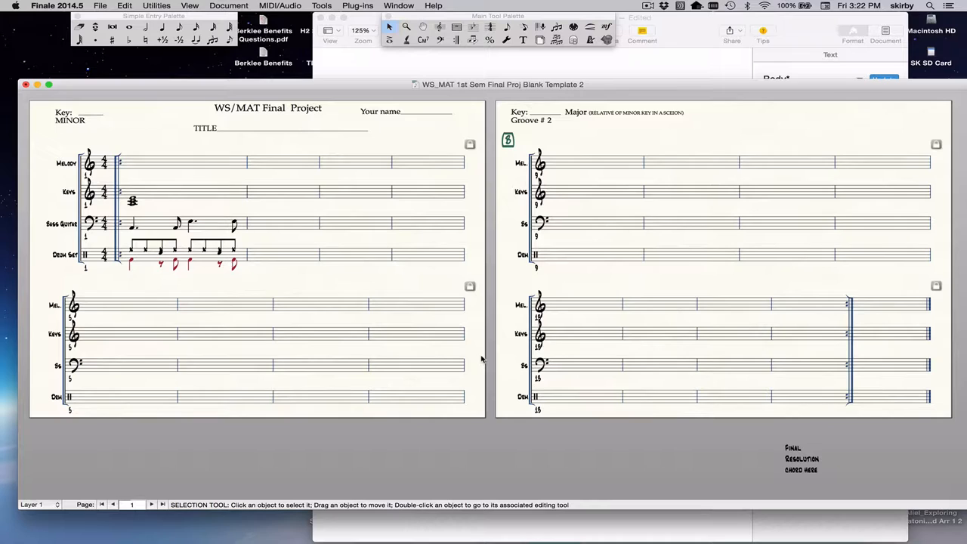
pyautogui.moveTo(635, 259)
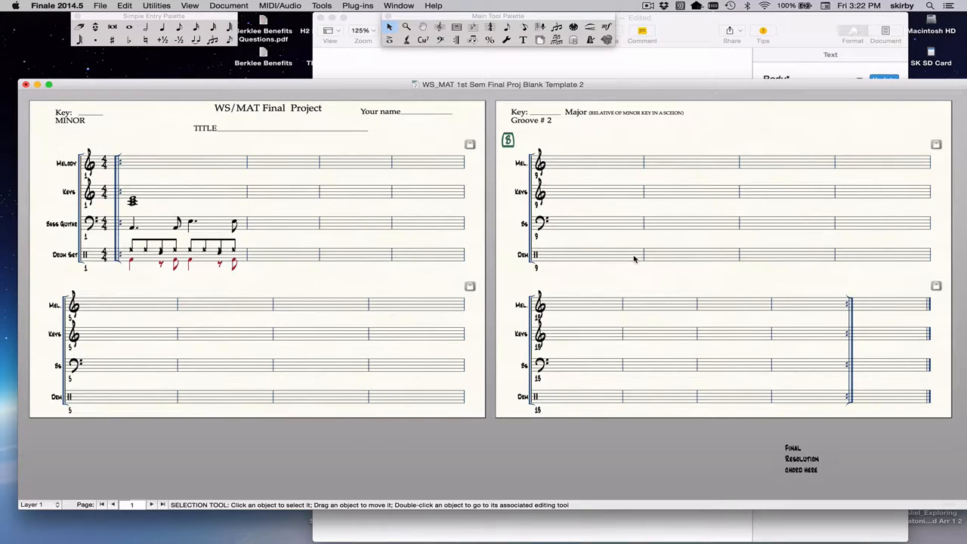
pyautogui.click(182, 162)
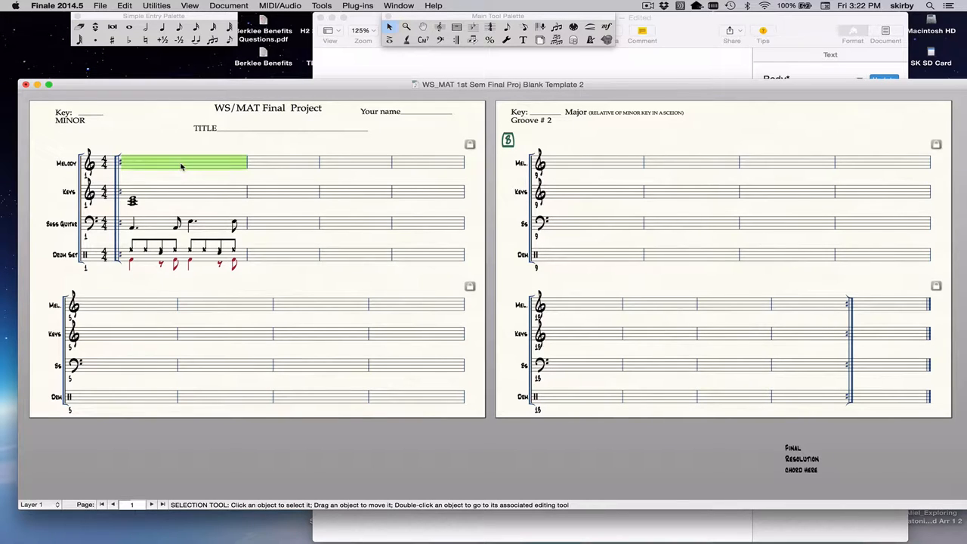
pyautogui.click(182, 191)
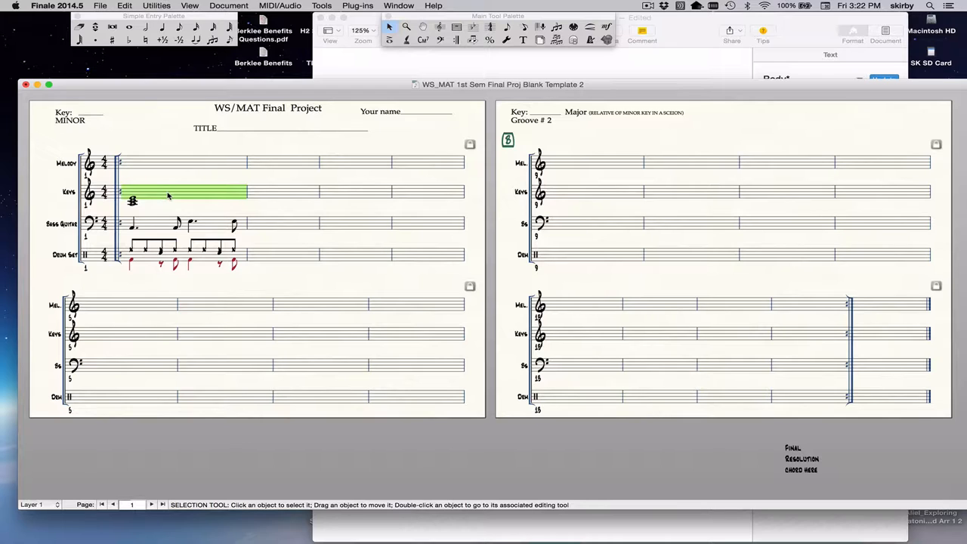
pyautogui.click(162, 223)
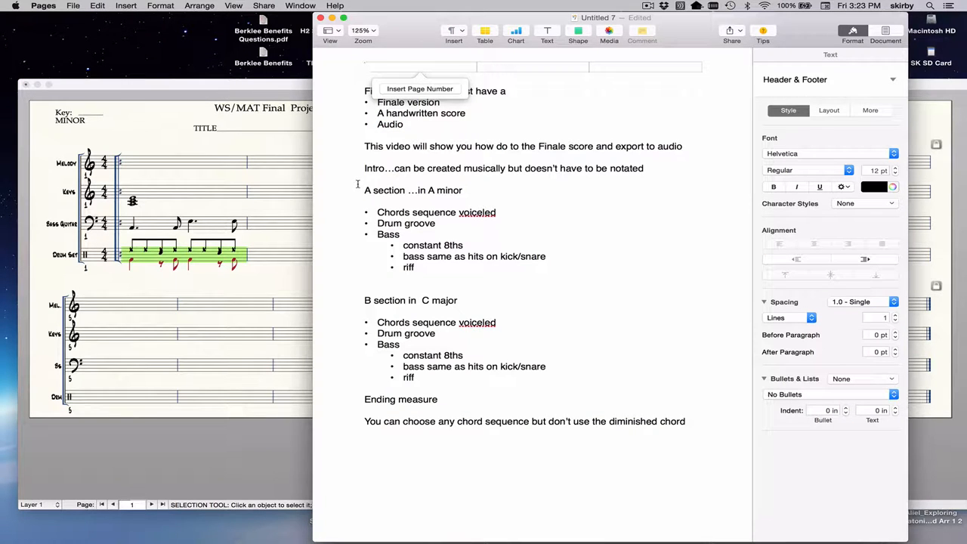
pyautogui.moveTo(282, 197)
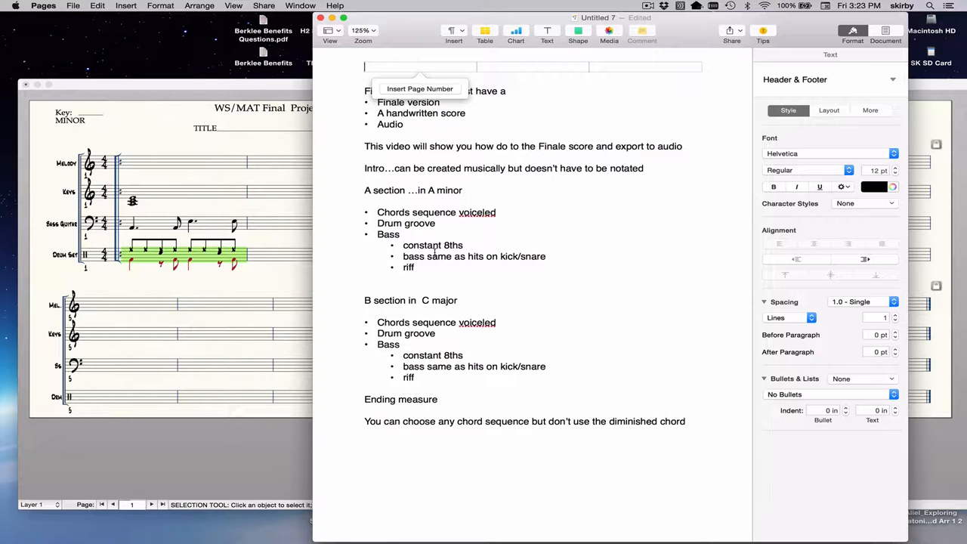
# - Return to editing the project plan's body text to focus on the B section
pyautogui.click(408, 195)
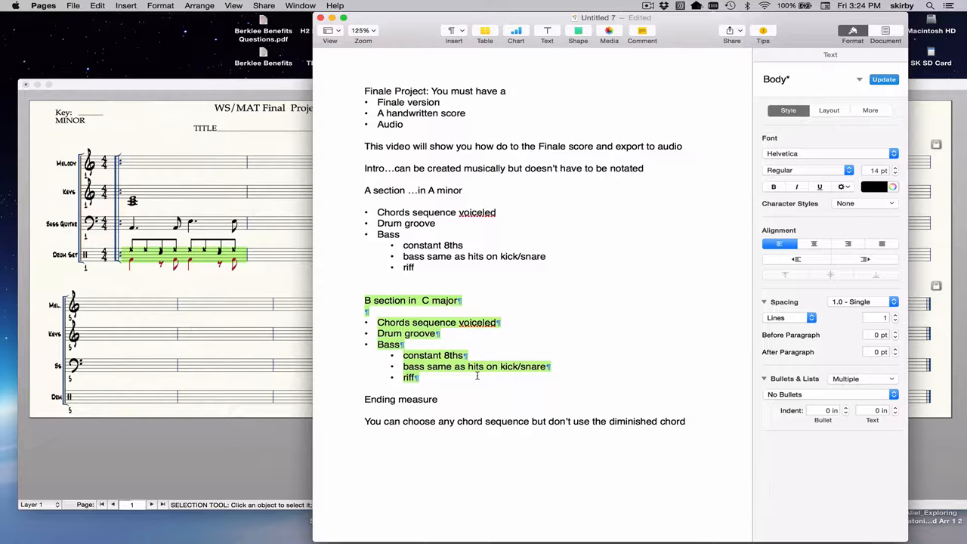
pyautogui.moveTo(423, 344)
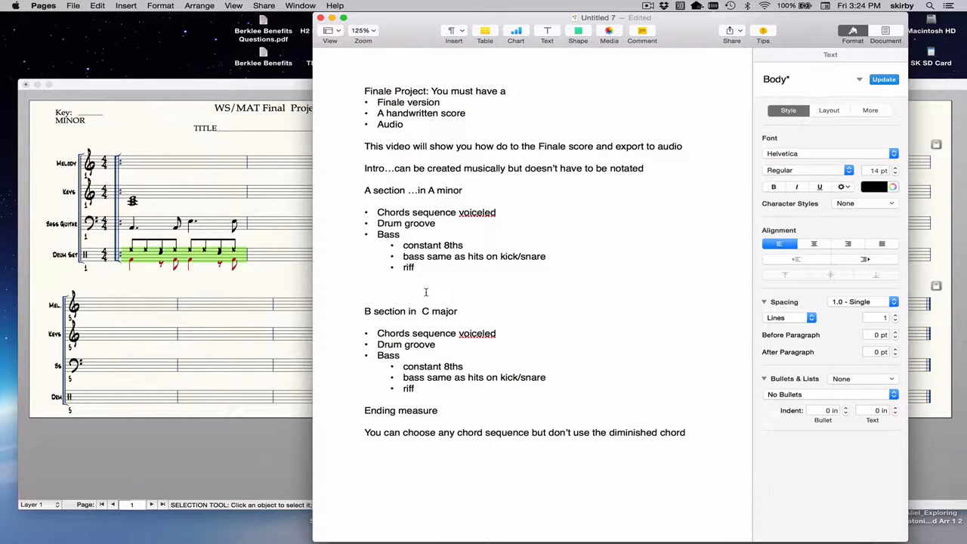
# - Insert a blank line before the 'B section in C major' heading
pyautogui.click(365, 278)
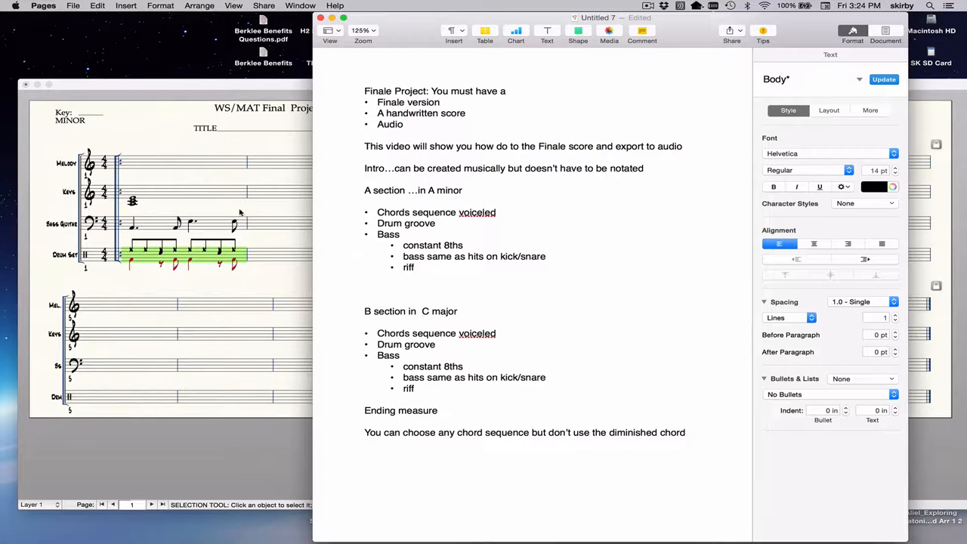
pyautogui.moveTo(223, 194)
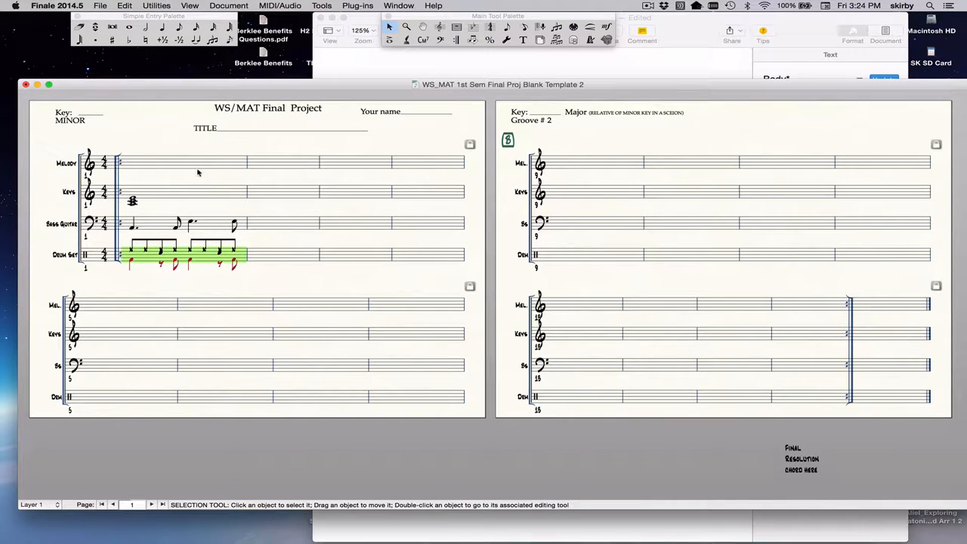
pyautogui.moveTo(167, 168)
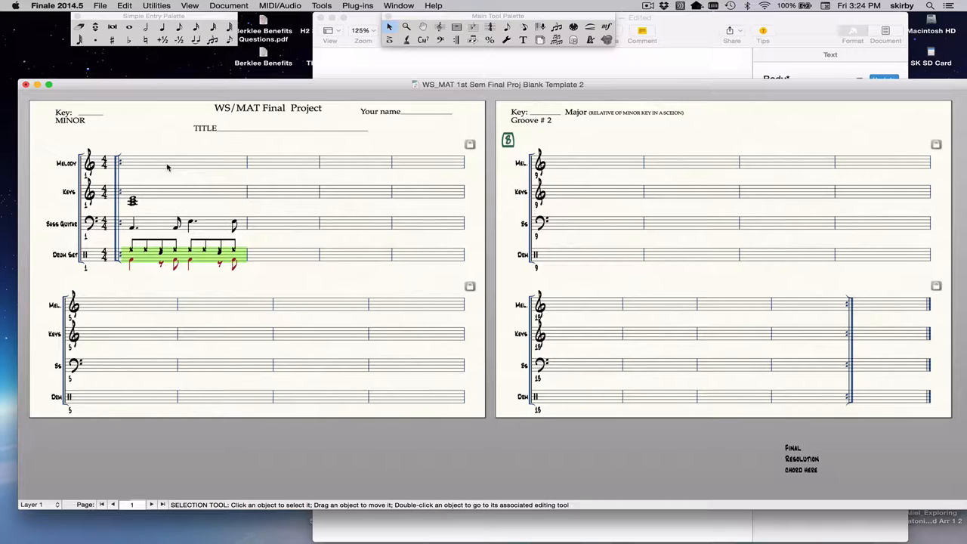
pyautogui.moveTo(235, 195)
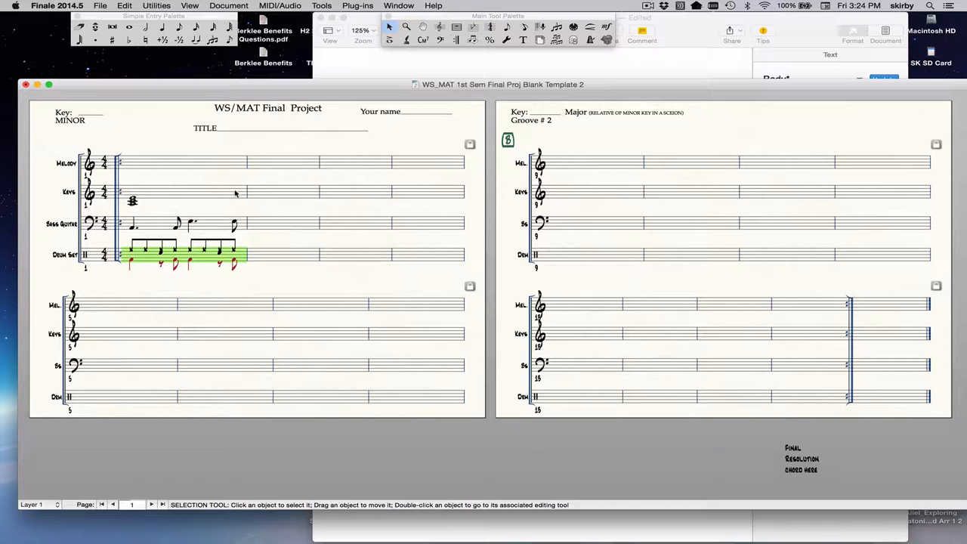
pyautogui.moveTo(264, 185)
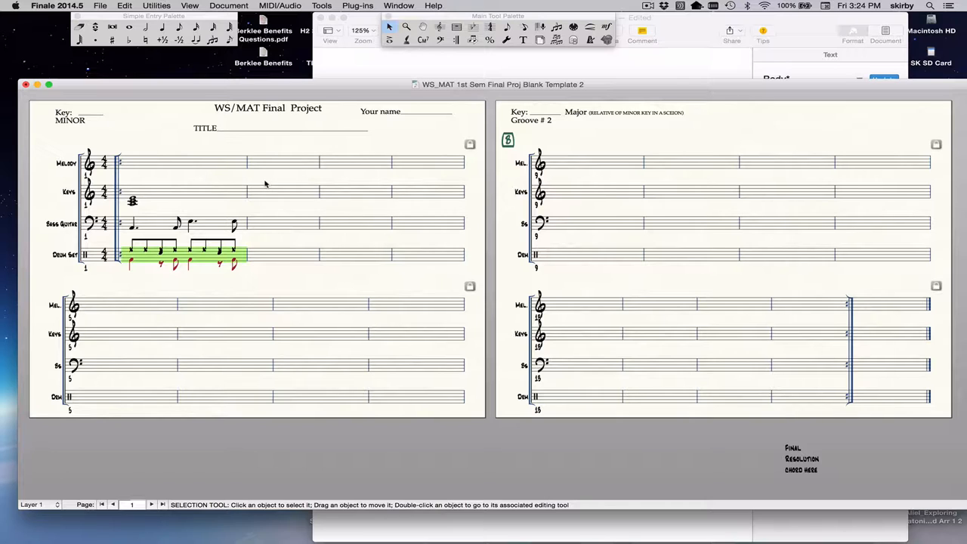
pyautogui.moveTo(236, 156)
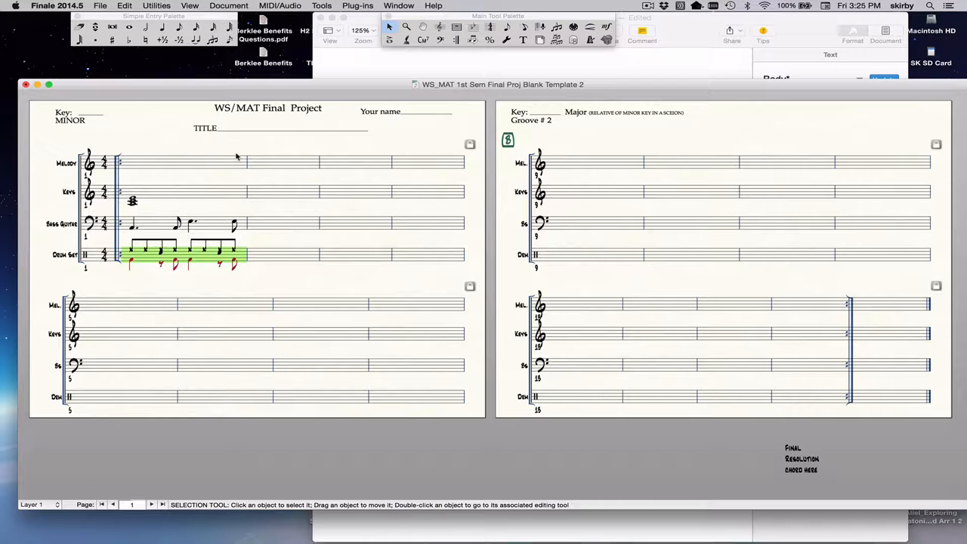
# - Bring the Finale score forward with the Expression Selection list of Roman numerals open
pyautogui.click(607, 28)
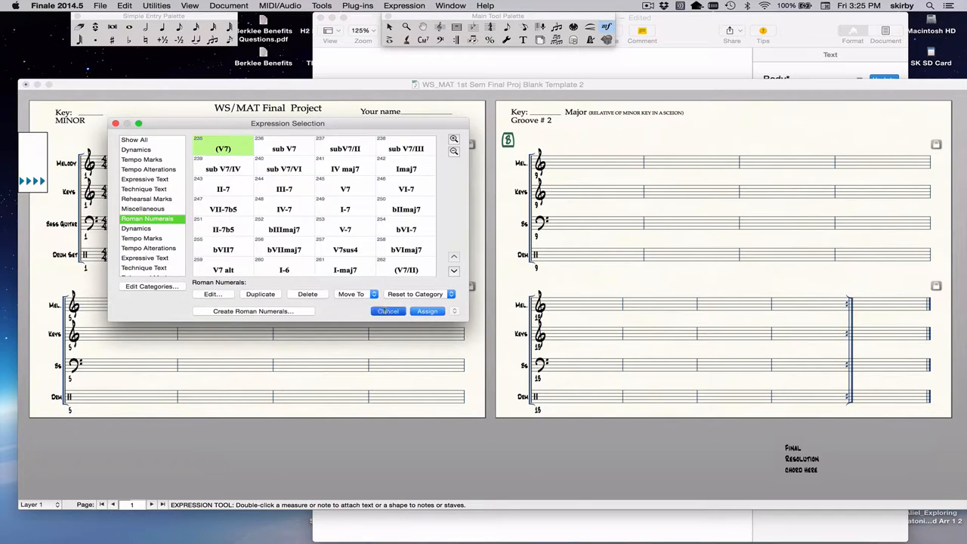
# - Attach Roman-numeral chord expressions above the first system's measures
pyautogui.click(387, 311)
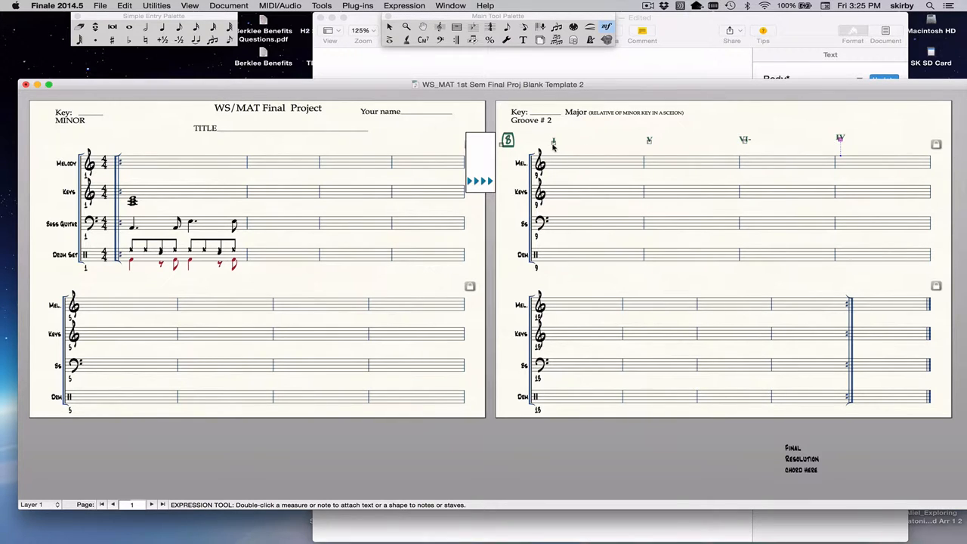
pyautogui.moveTo(843, 143)
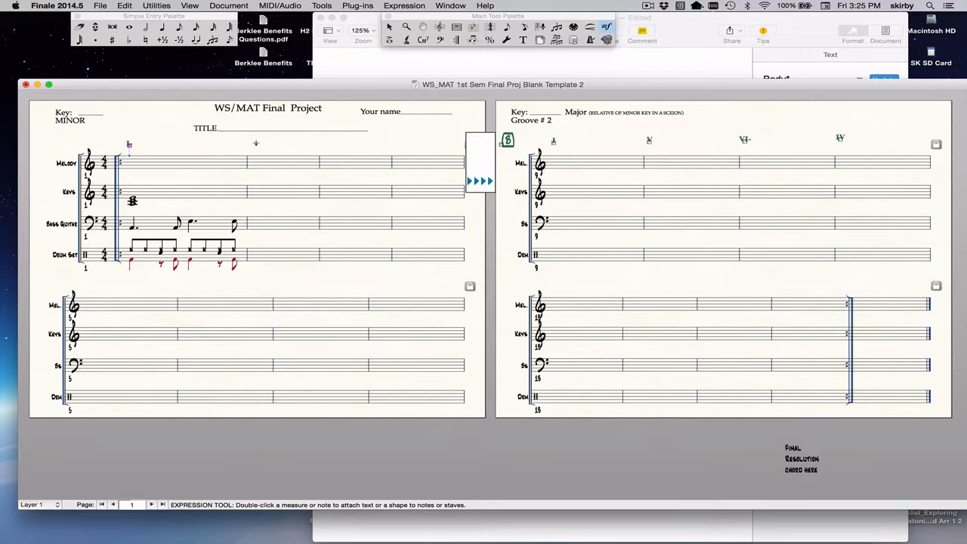
pyautogui.moveTo(258, 143)
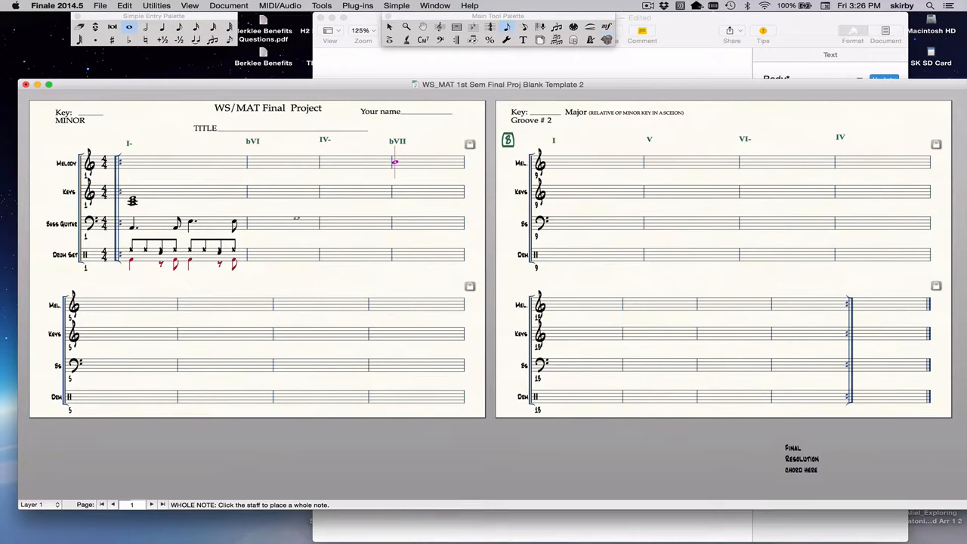
# - Enter whole-note Keys triads in measures 2–4 under bVI, IV- and bVII
pyautogui.click(266, 191)
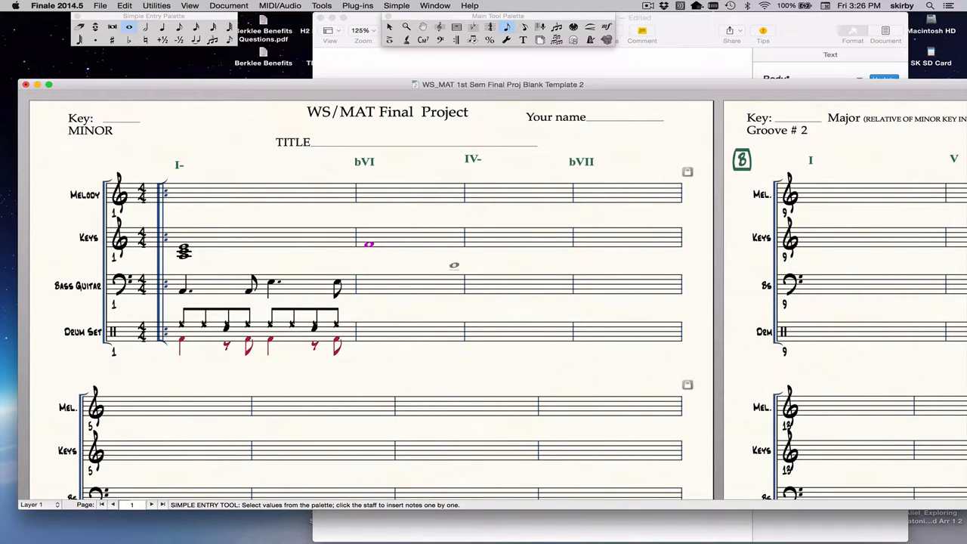
pyautogui.click(369, 242)
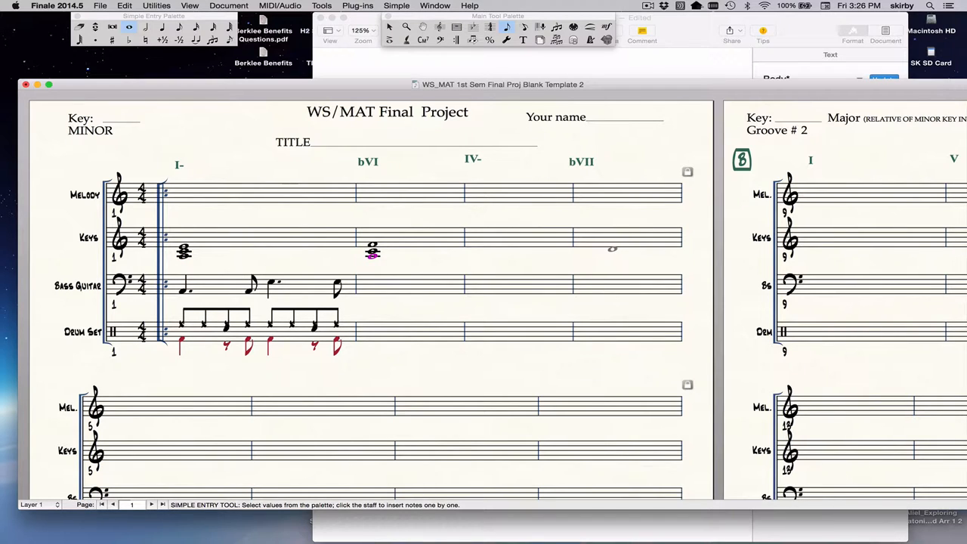
pyautogui.click(389, 26)
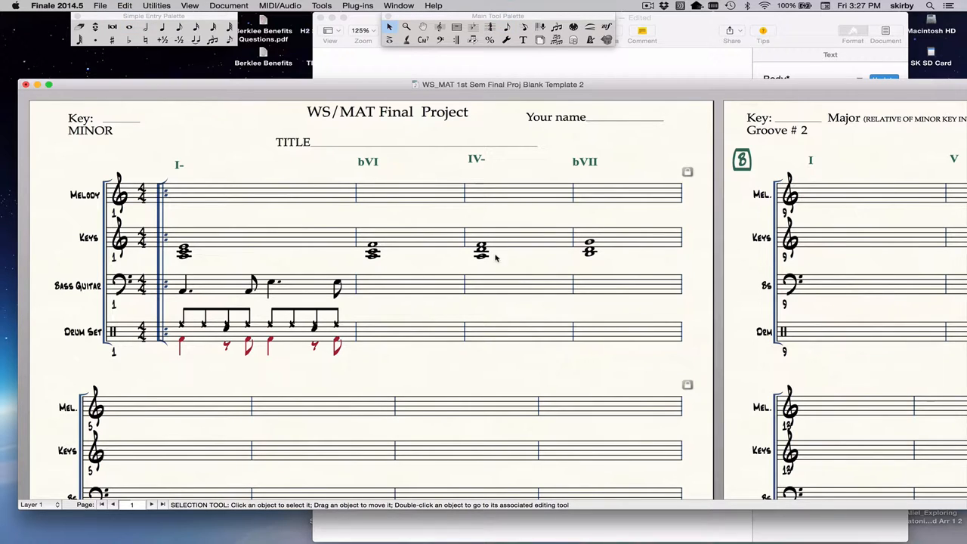
pyautogui.moveTo(566, 282)
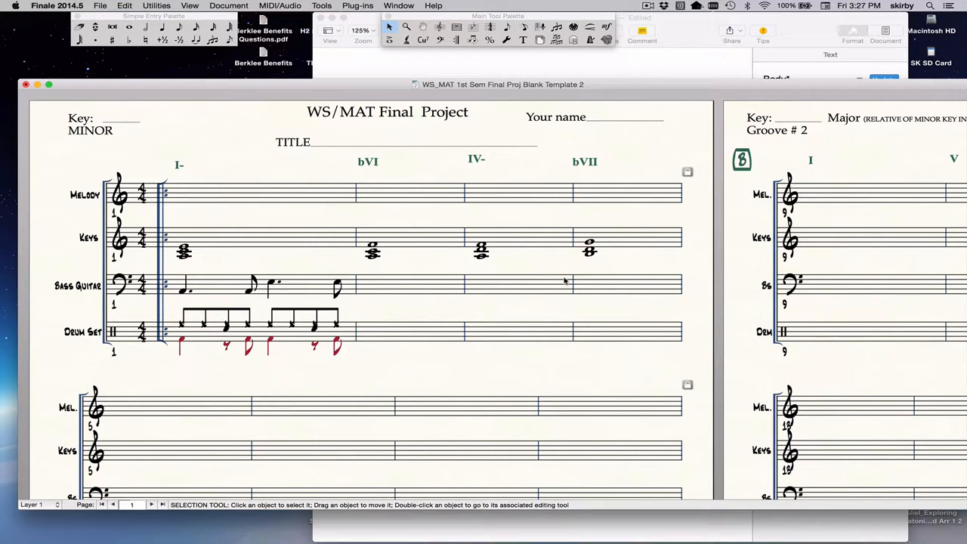
pyautogui.moveTo(480, 270)
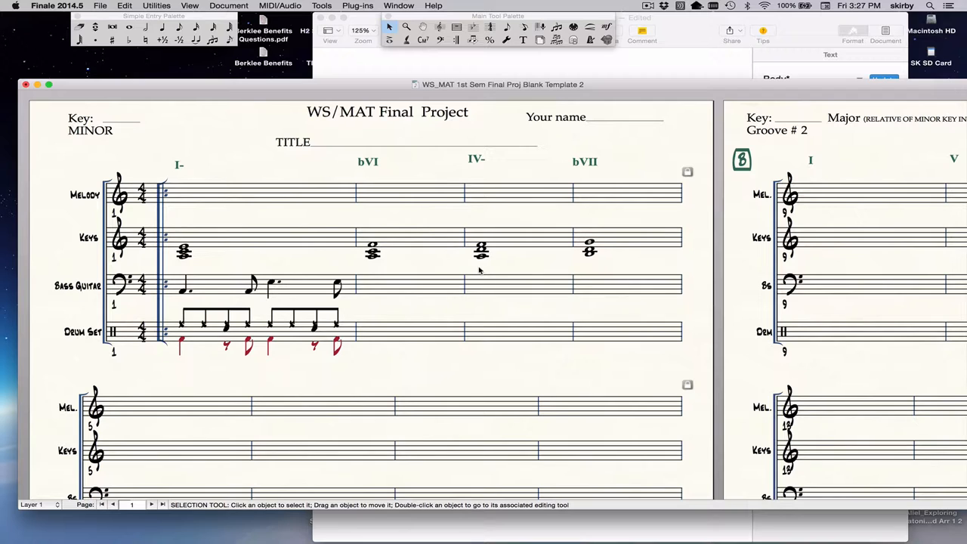
pyautogui.moveTo(180, 174)
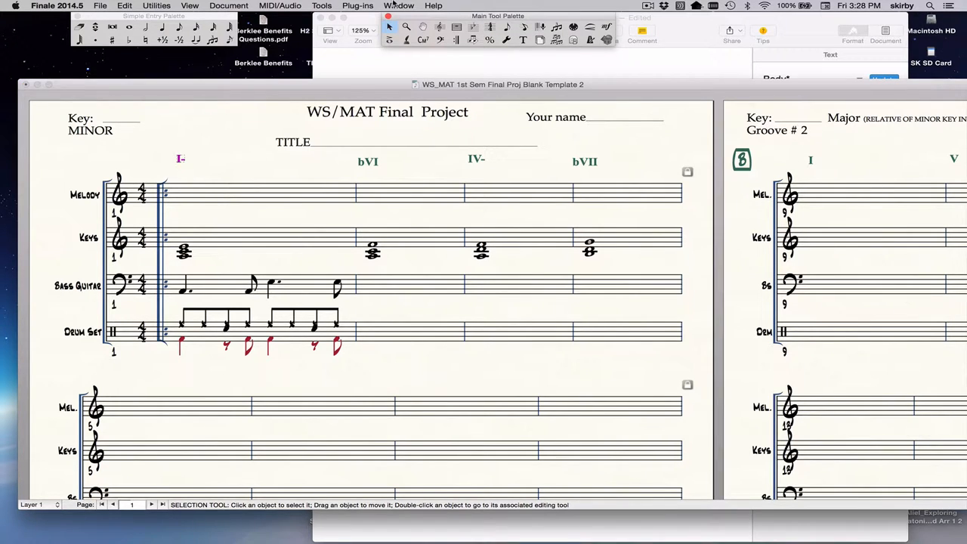
# - Enter chord symbols A-, F, D- and G above the first four measures
pyautogui.click(399, 5)
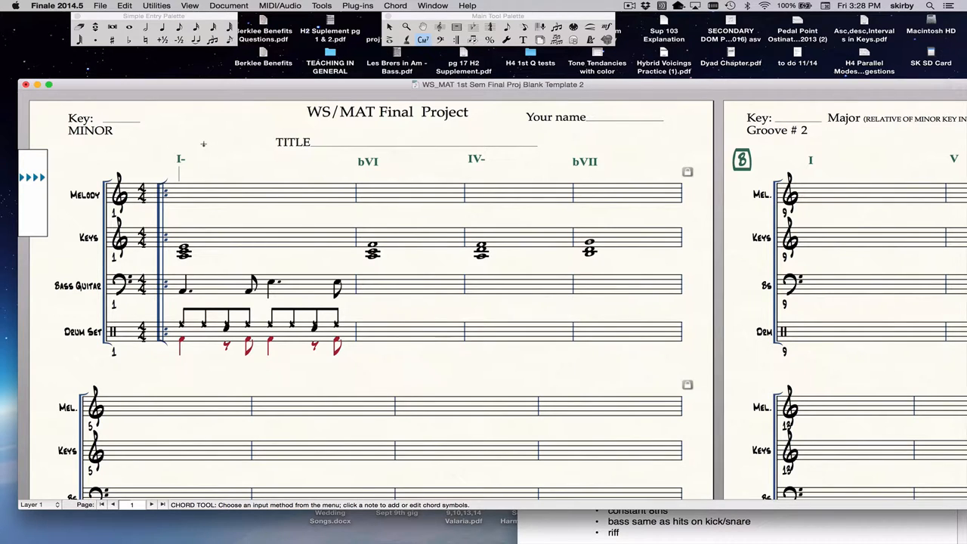
pyautogui.write('A-')
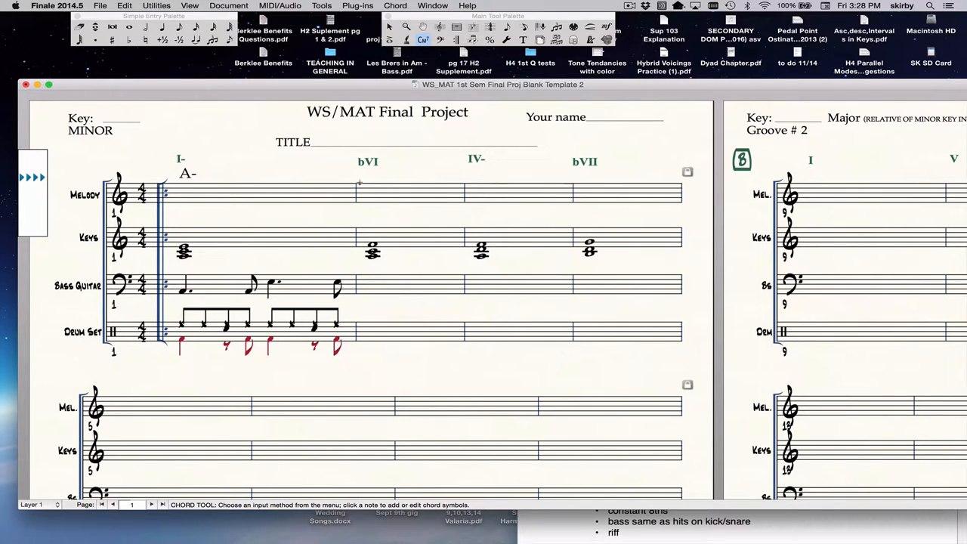
pyautogui.write('F')
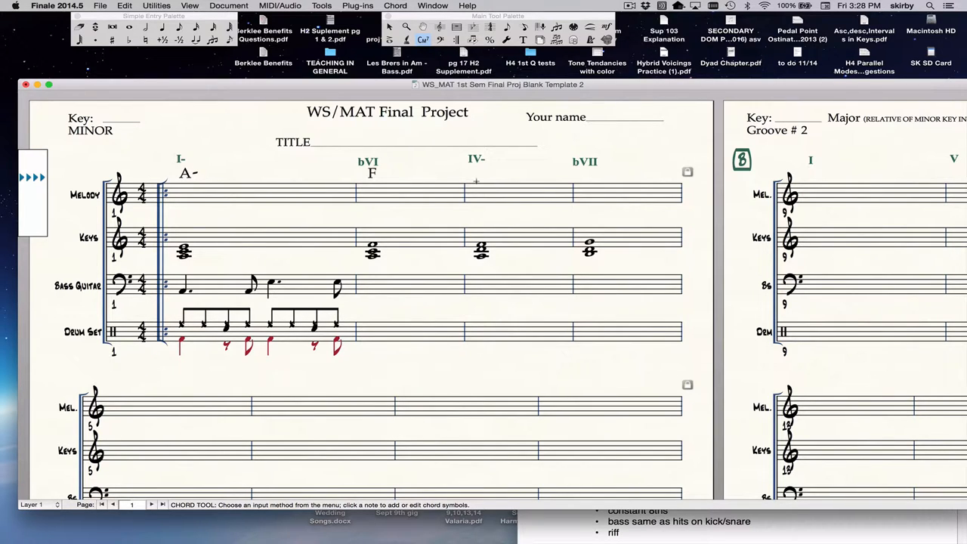
pyautogui.write('D-')
pyautogui.click(591, 173)
pyautogui.write('G')
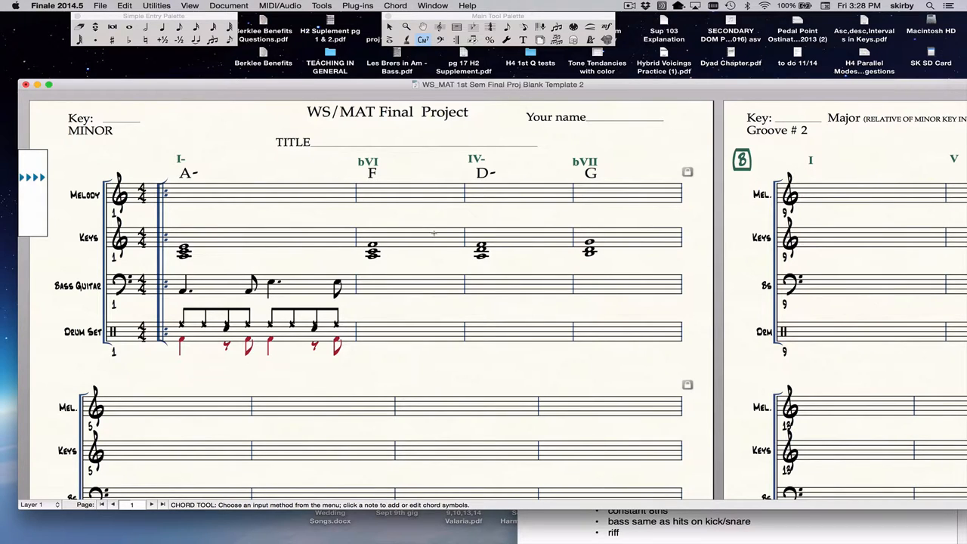
pyautogui.moveTo(419, 322)
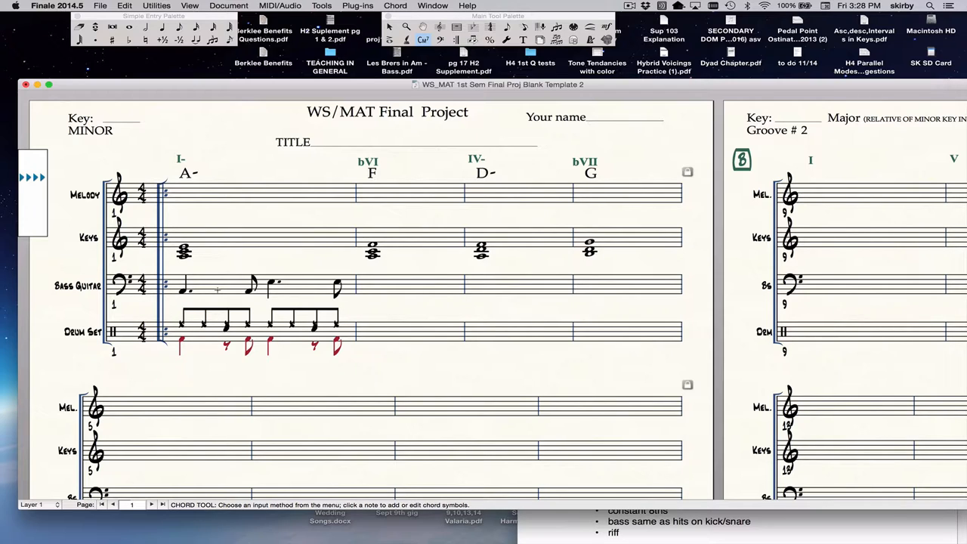
# - Select the syncopated bass riff in Bass Guitar measure 1
pyautogui.click(495, 173)
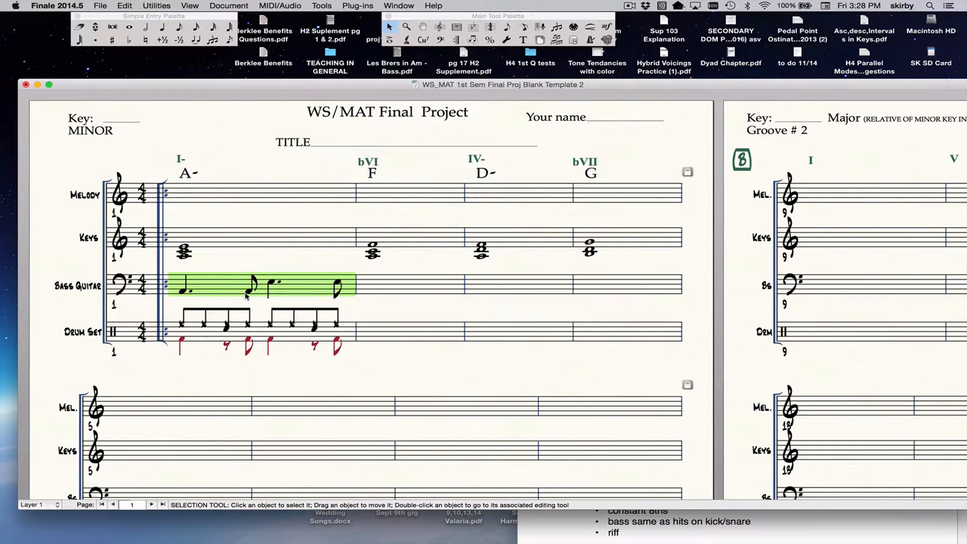
pyautogui.moveTo(223, 292)
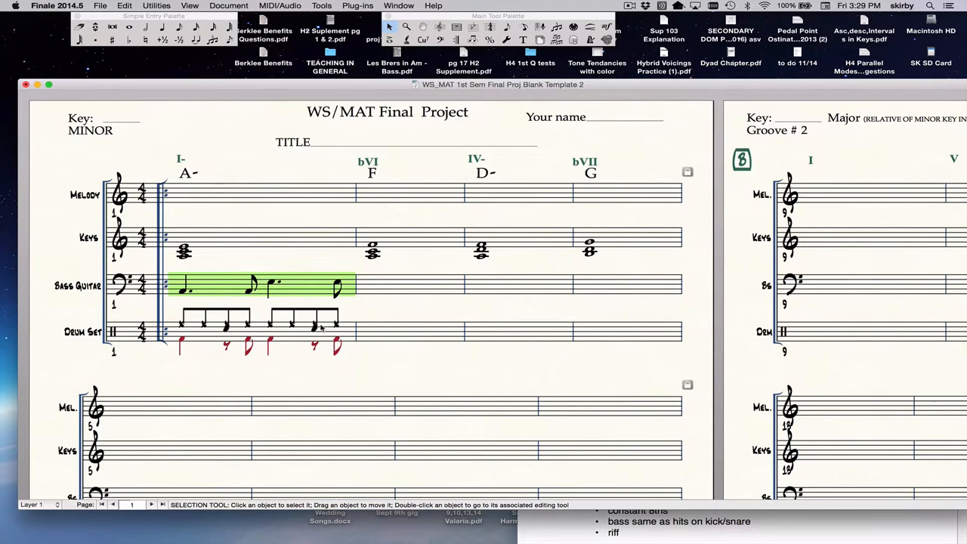
pyautogui.moveTo(272, 291)
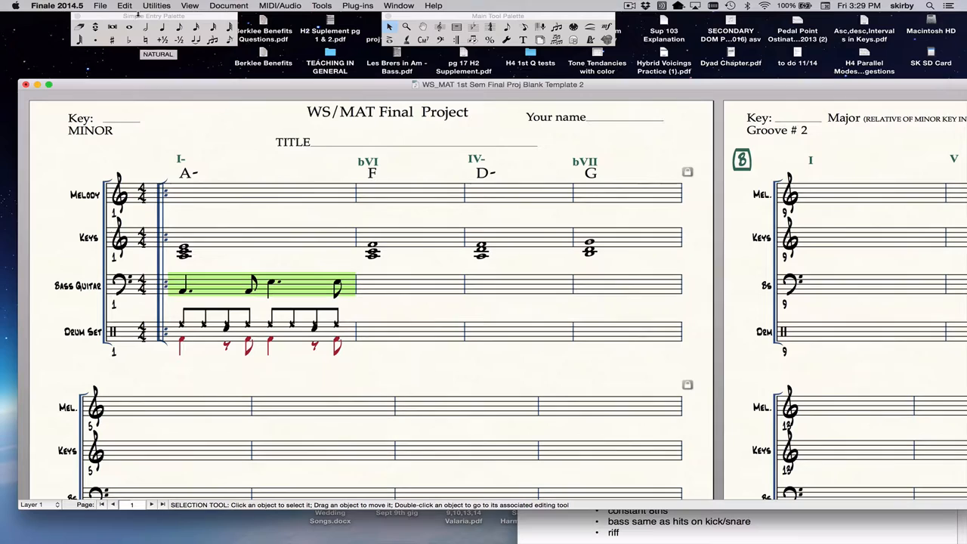
# - Set the Edit Filter to copy notes and rests, excluding Chords & Fretboards
pyautogui.click(124, 6)
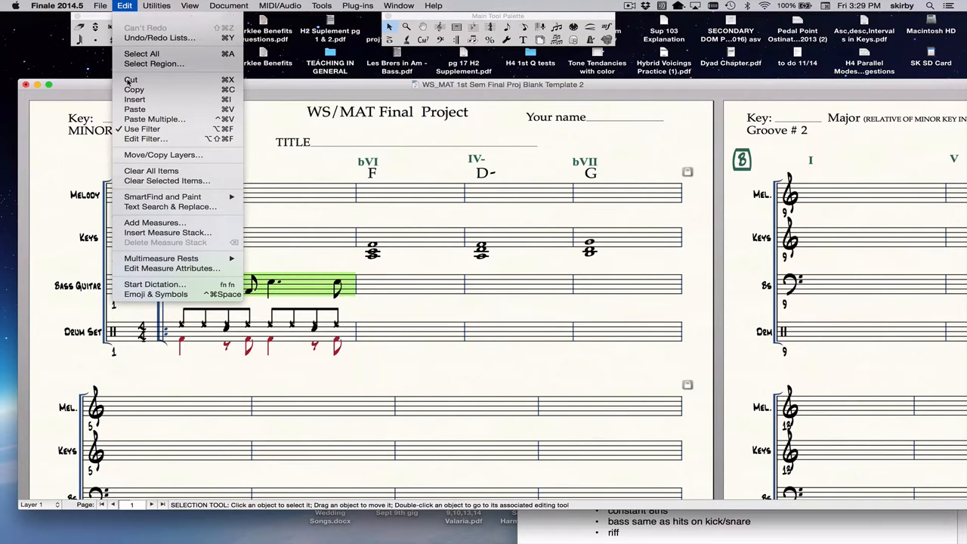
pyautogui.moveTo(143, 128)
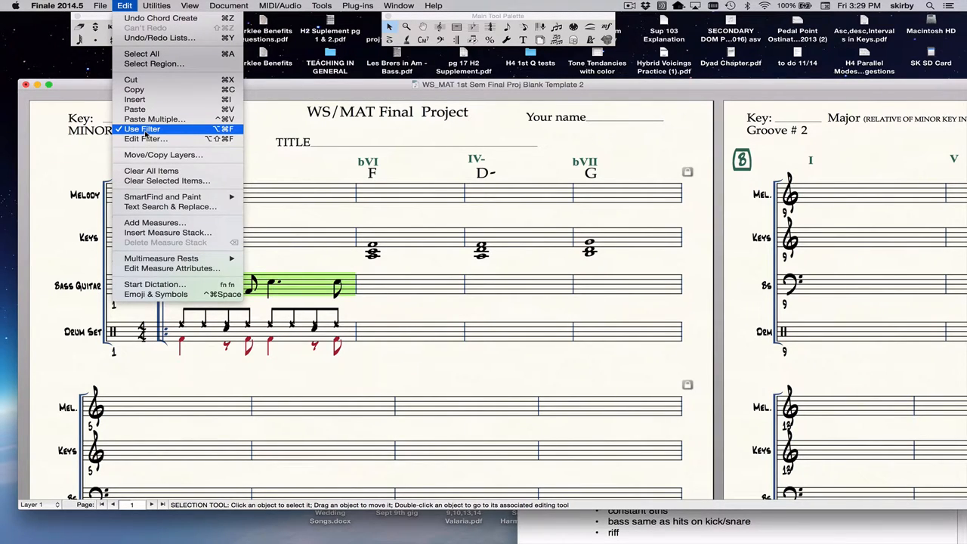
pyautogui.click(146, 138)
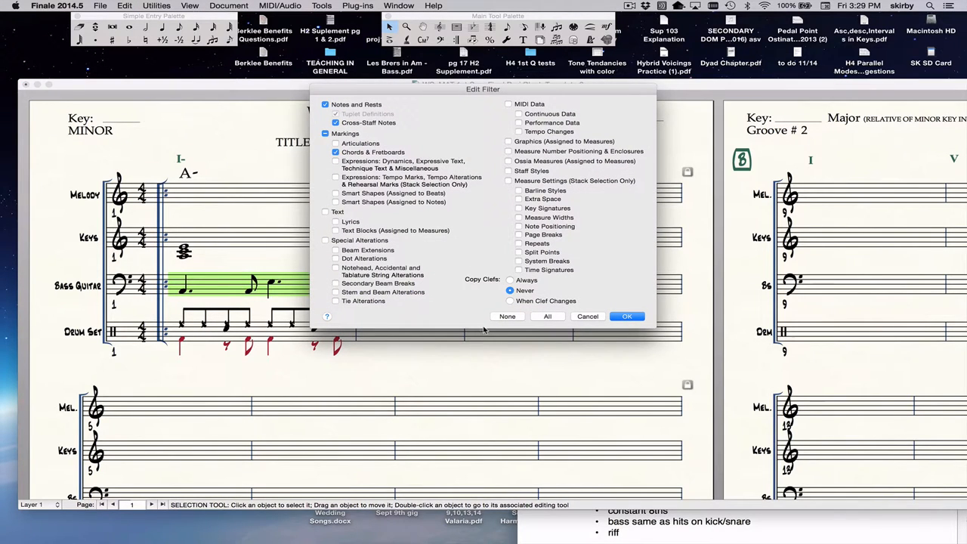
pyautogui.moveTo(484, 331)
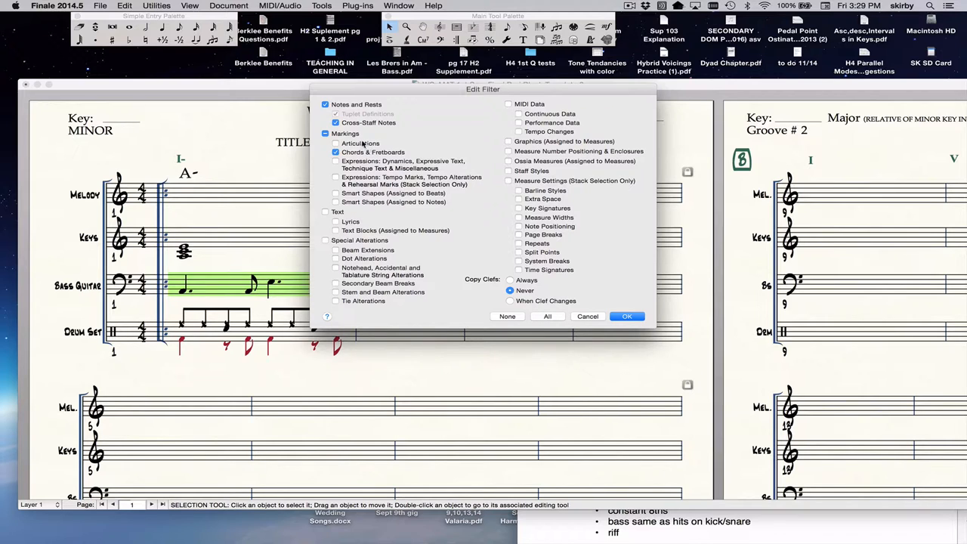
pyautogui.click(336, 152)
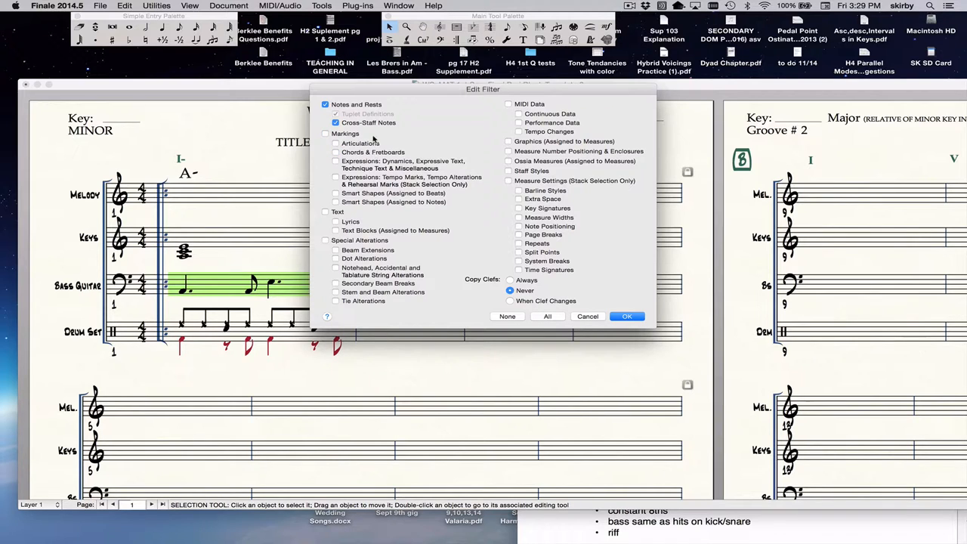
pyautogui.click(627, 316)
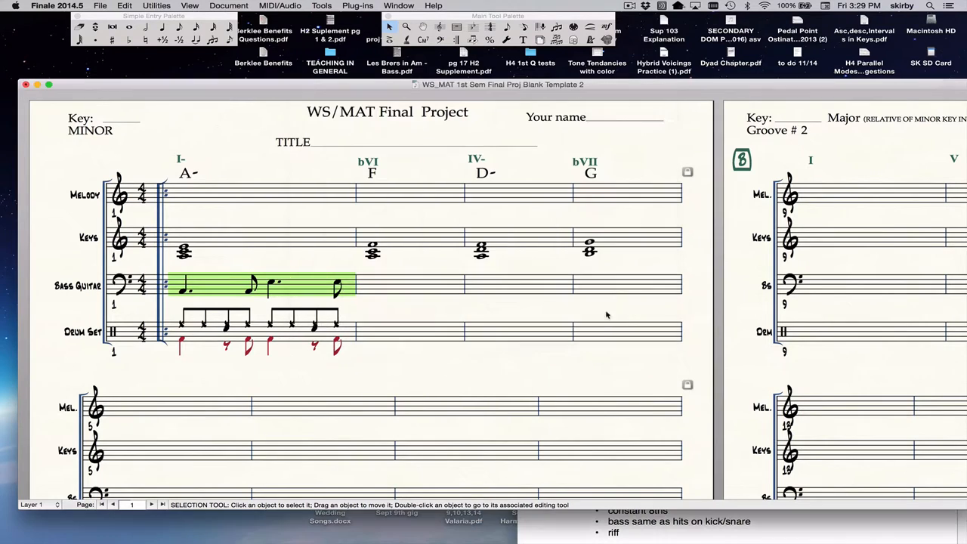
pyautogui.moveTo(412, 311)
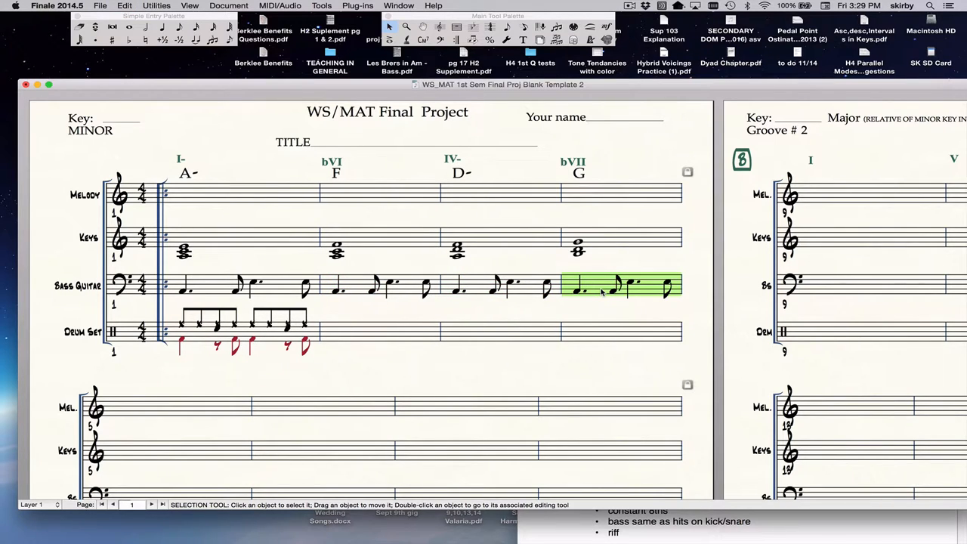
# - Rework bass measures 2–3 to dotted quarter, eighth, dotted quarter, eighth rhythm
pyautogui.click(378, 285)
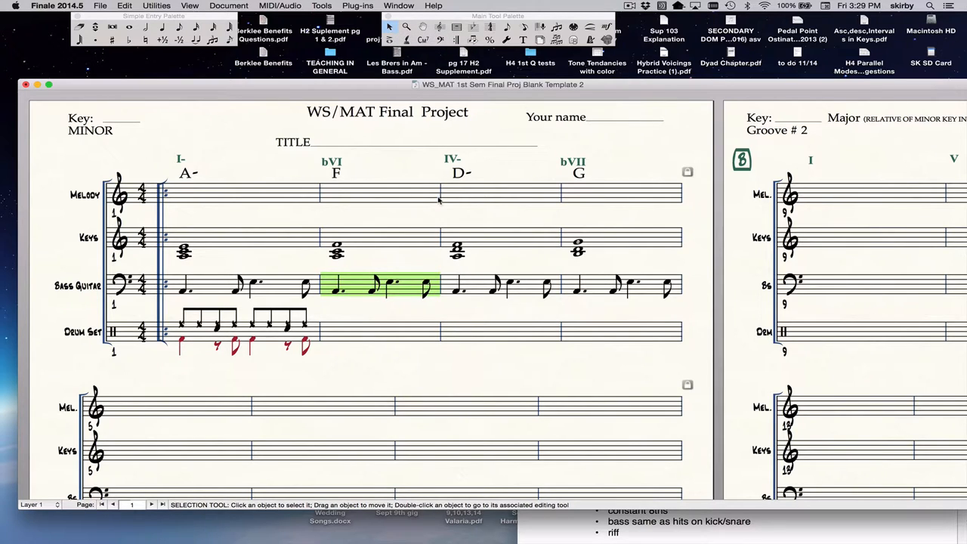
pyautogui.moveTo(369, 294)
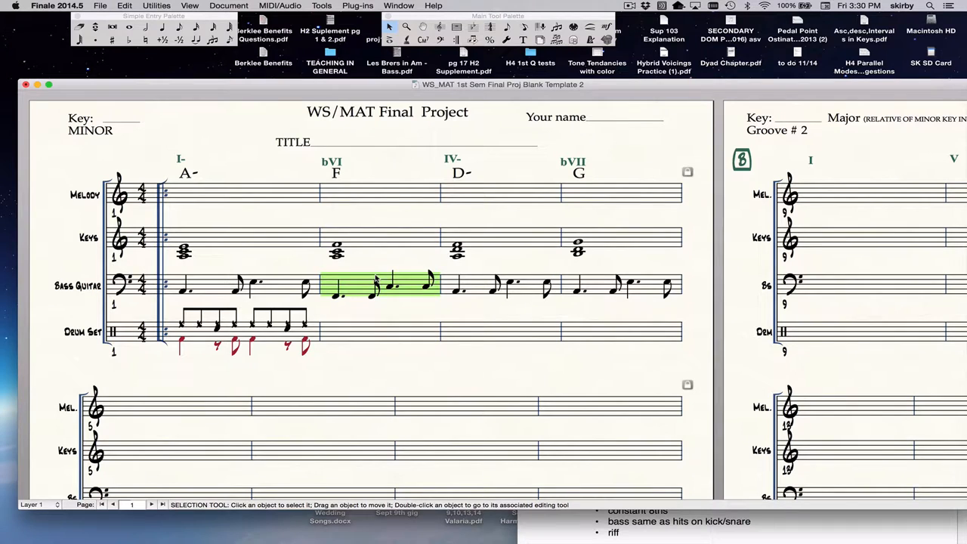
pyautogui.click(495, 286)
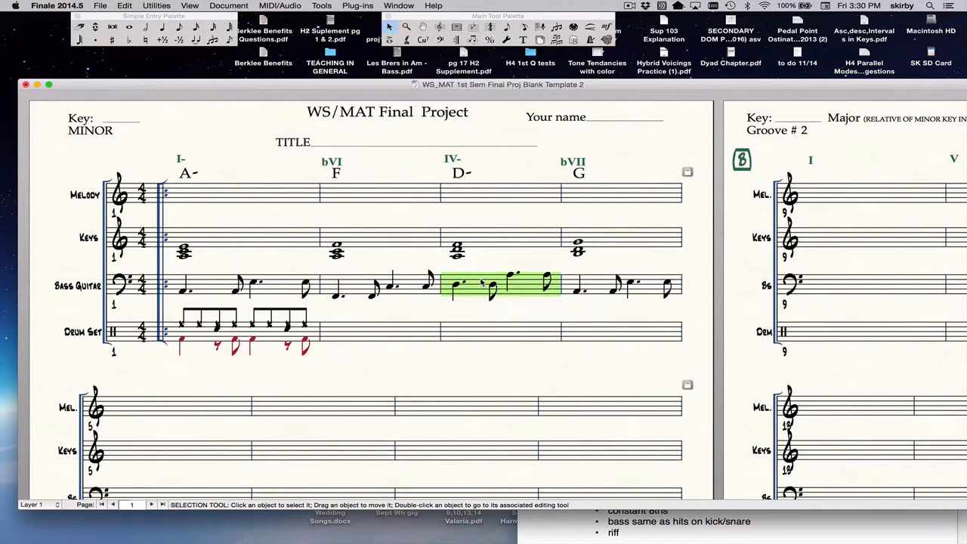
pyautogui.moveTo(498, 260)
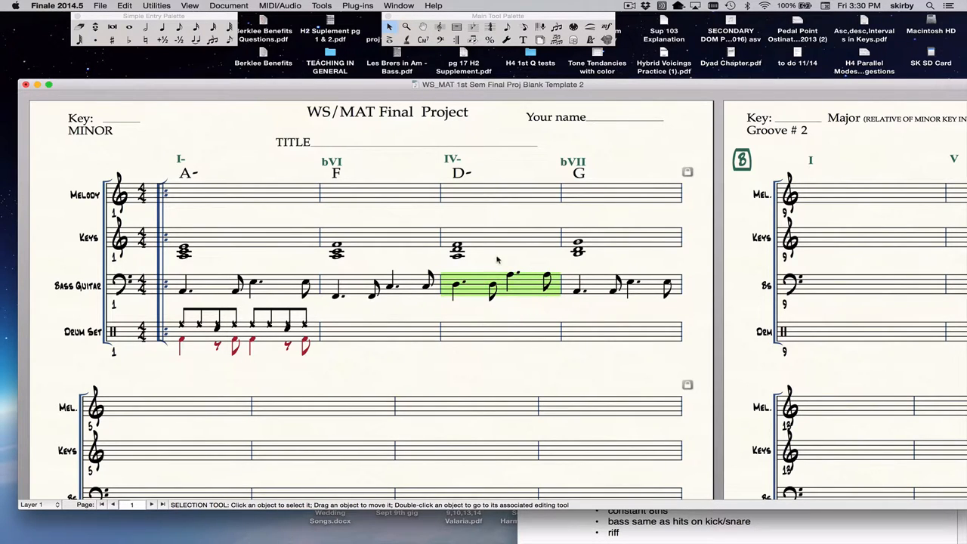
pyautogui.click(506, 272)
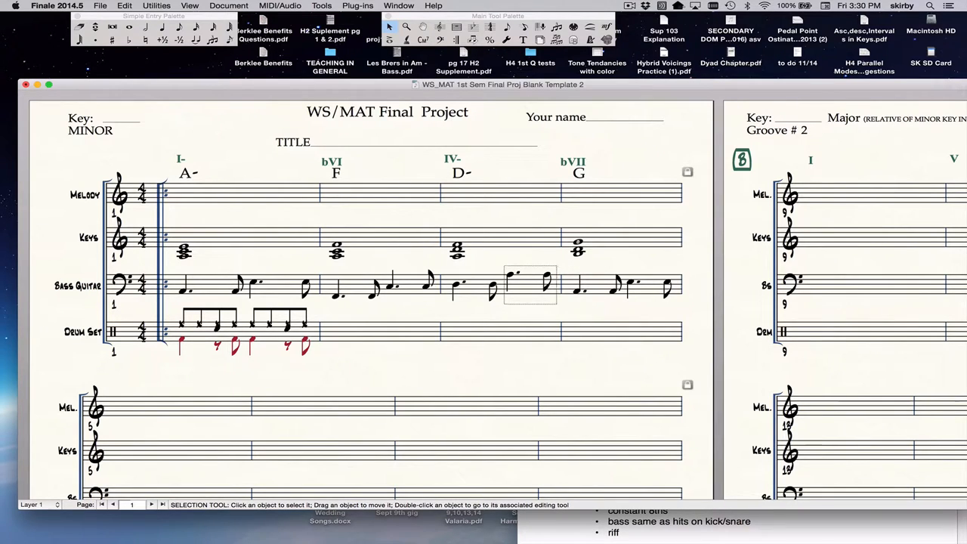
pyautogui.click(529, 286)
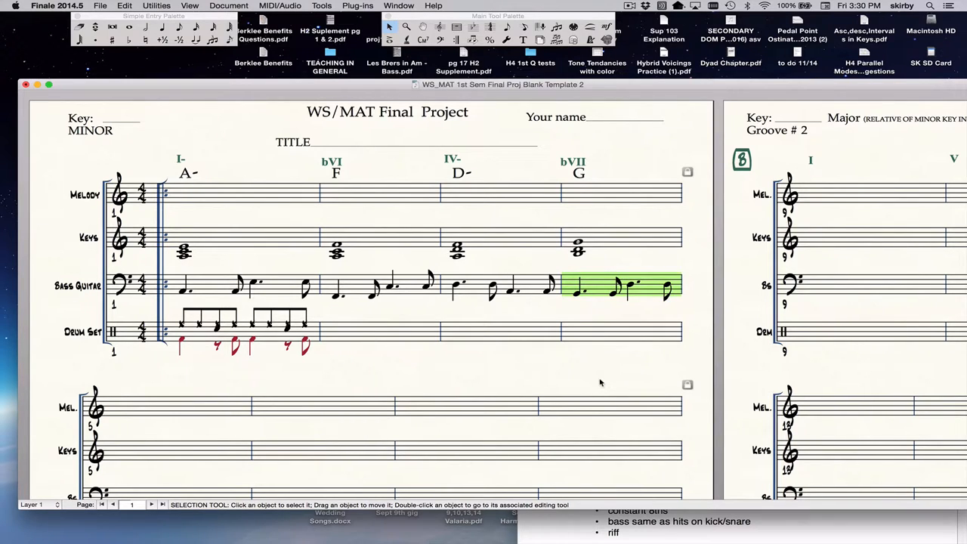
# - Copy drum measure 1's kick and snare eighth-note groove into Drum Set measures 2–4
pyautogui.click(246, 331)
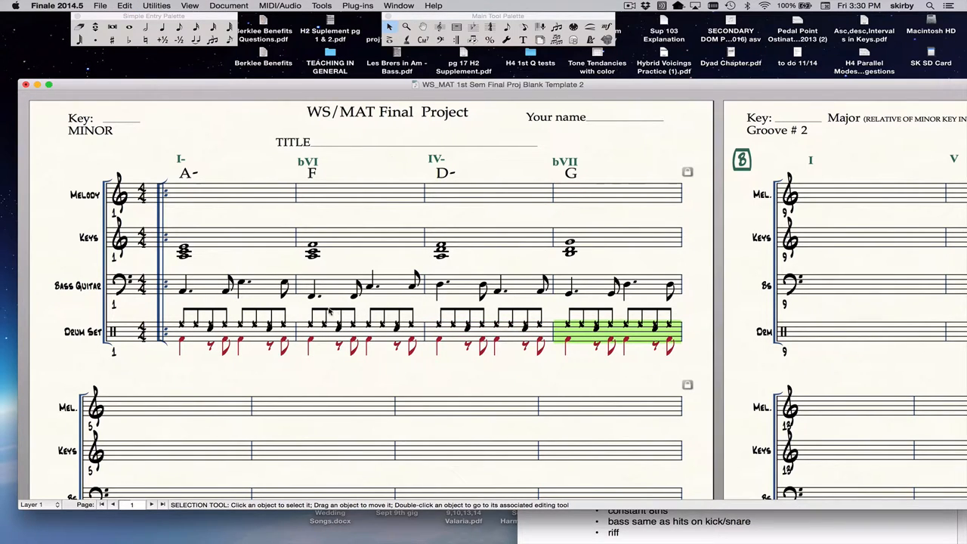
pyautogui.moveTo(259, 281)
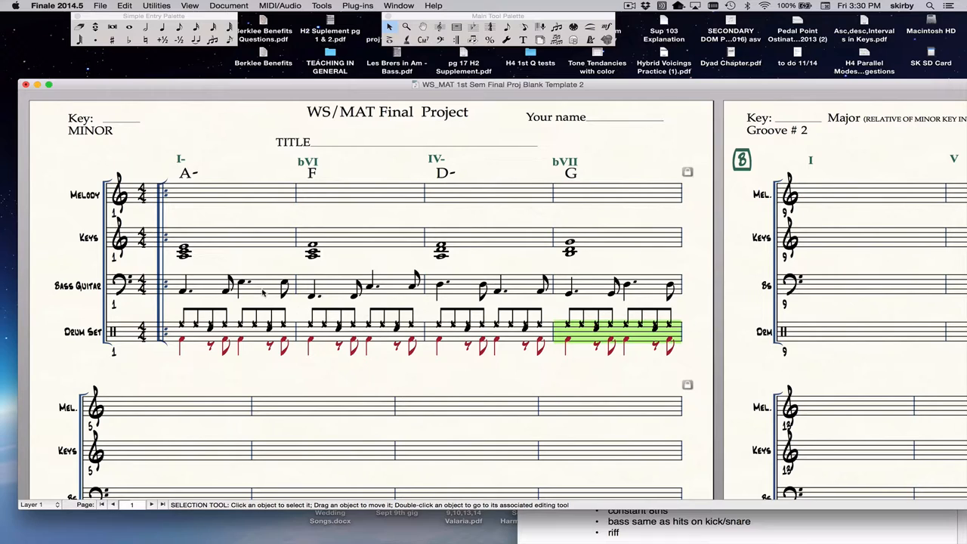
pyautogui.click(231, 285)
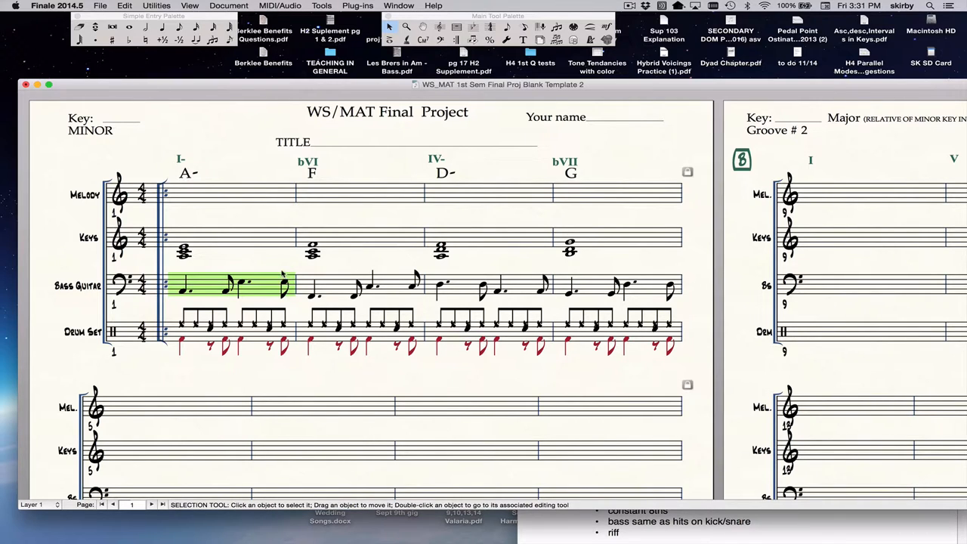
pyautogui.moveTo(251, 202)
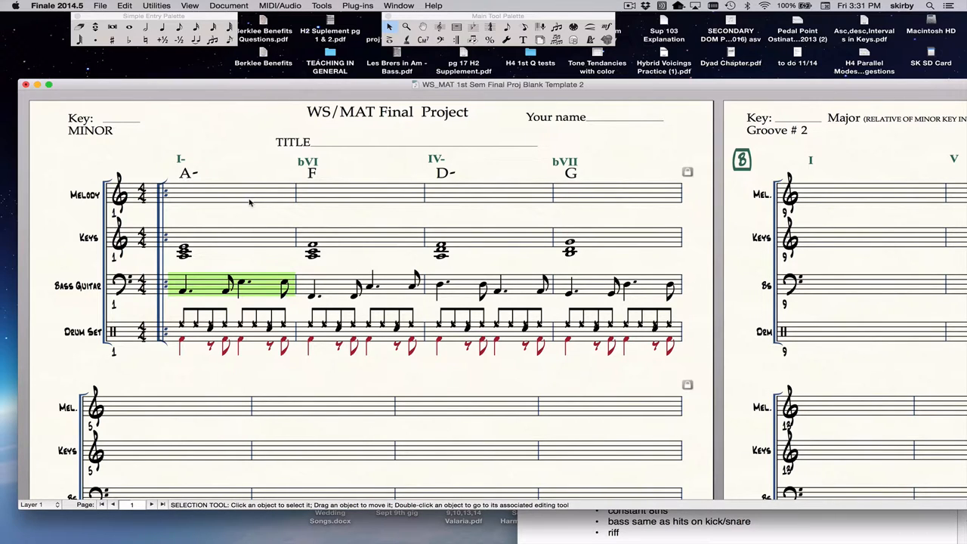
# - With Expressions checked in the Edit Filter, duplicate measures 1–4 into measures 5–8
pyautogui.click(227, 194)
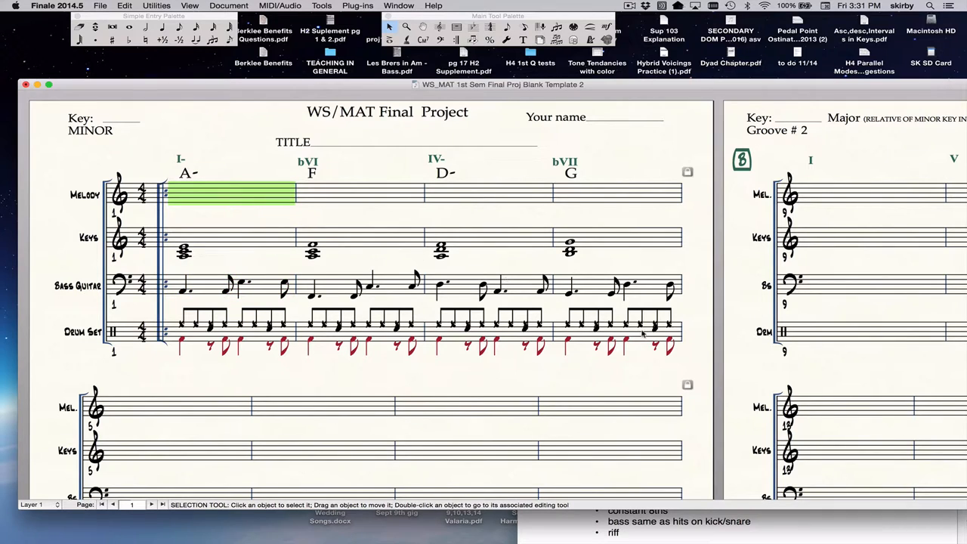
pyautogui.moveTo(620, 329)
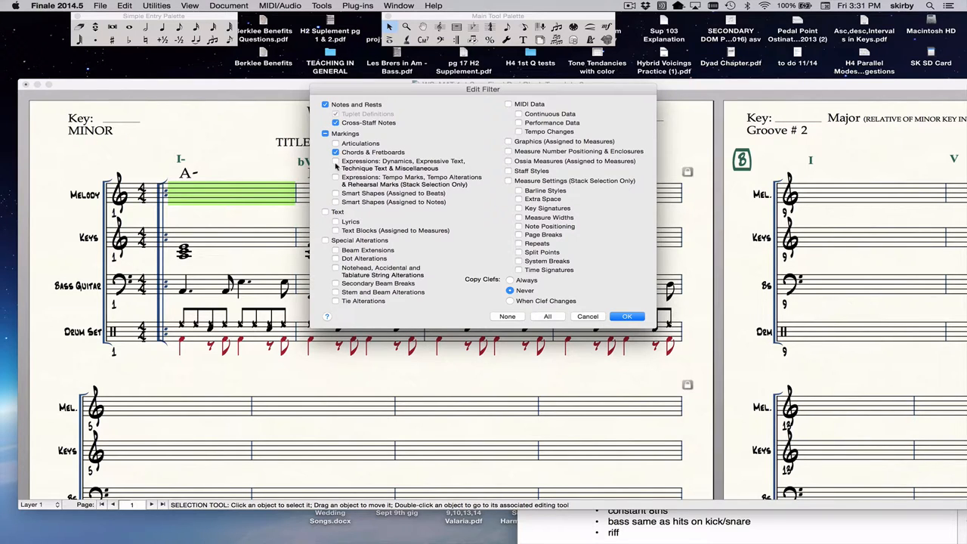
pyautogui.click(336, 177)
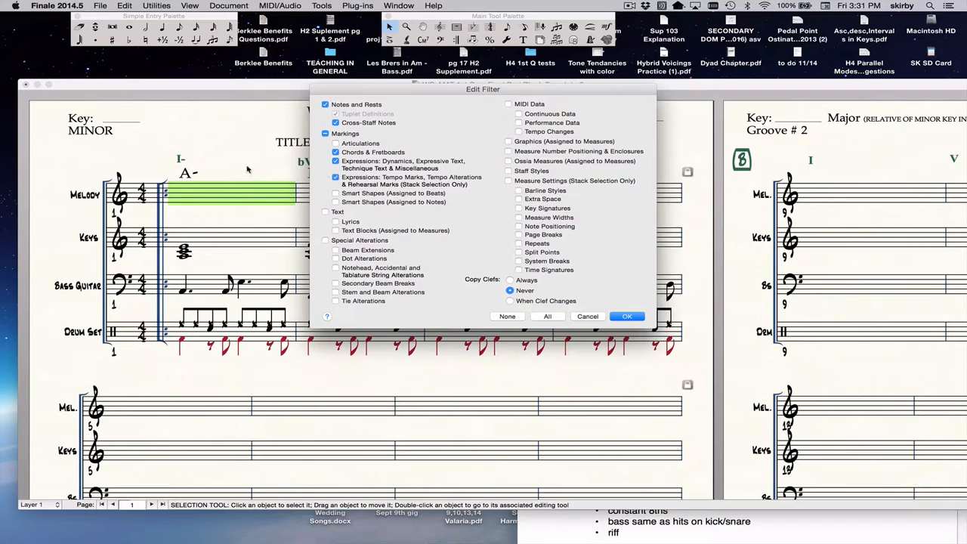
pyautogui.moveTo(435, 281)
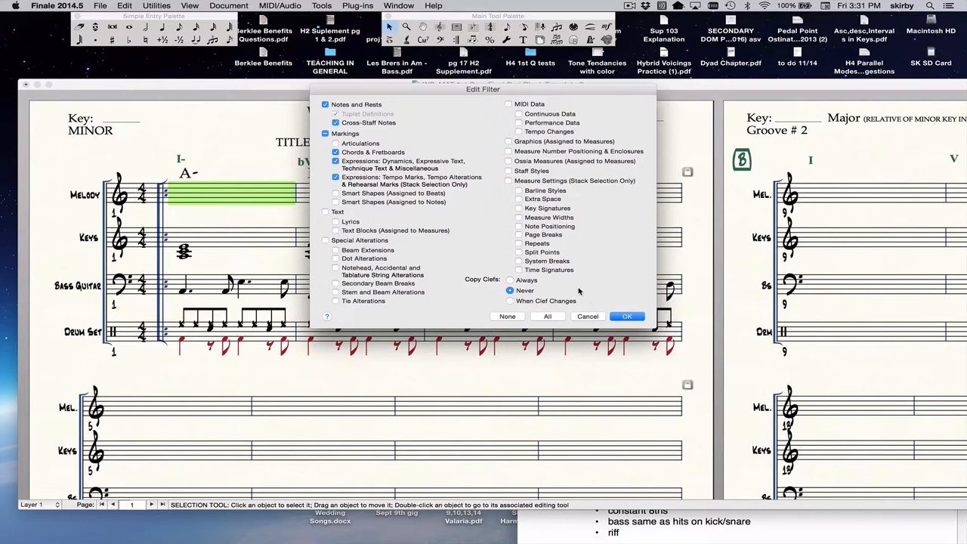
pyautogui.click(628, 316)
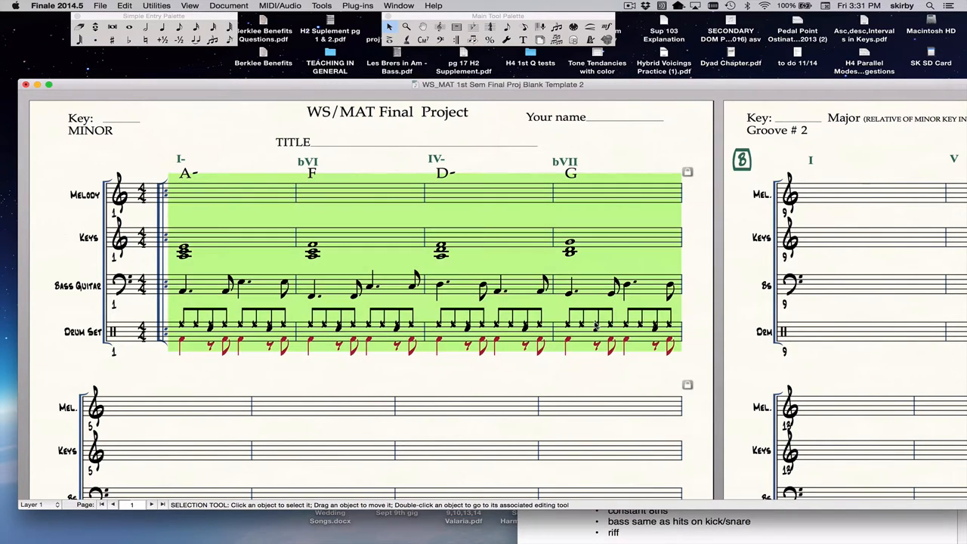
pyautogui.moveTo(255, 192)
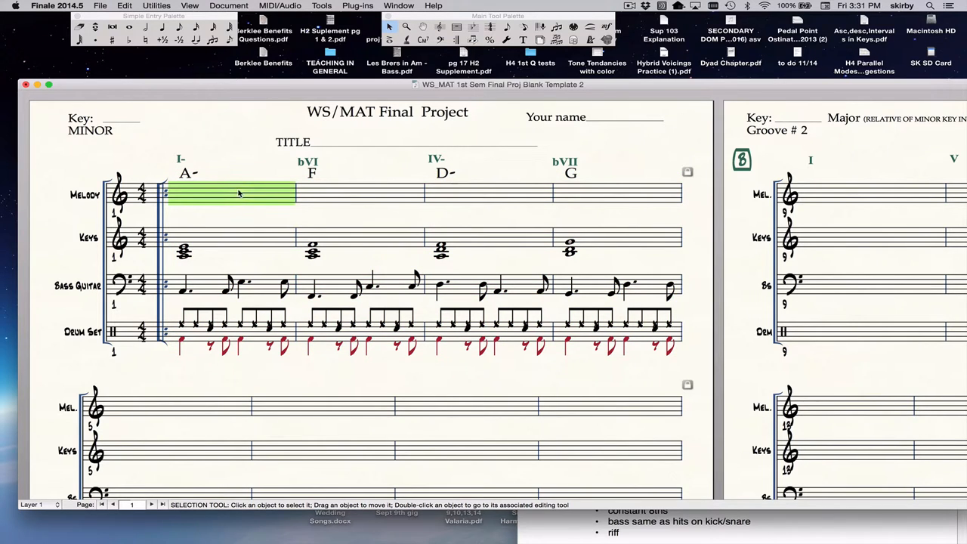
pyautogui.moveTo(234, 193); pyautogui.dragTo(631, 336)
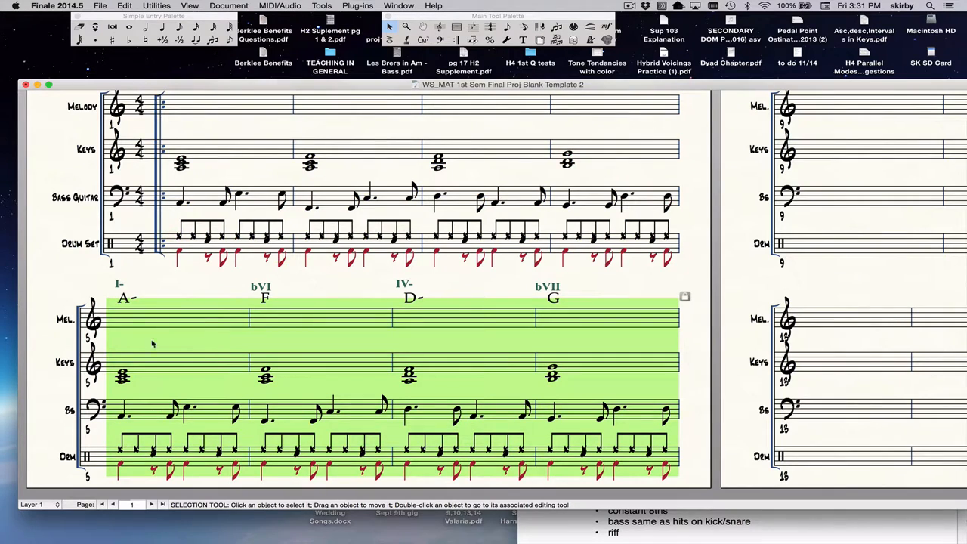
pyautogui.moveTo(369, 310)
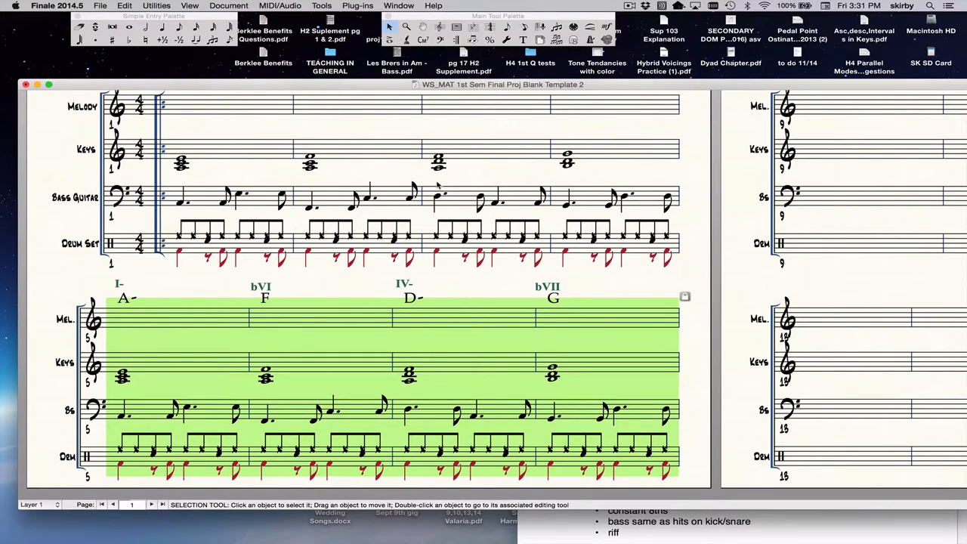
pyautogui.moveTo(239, 313)
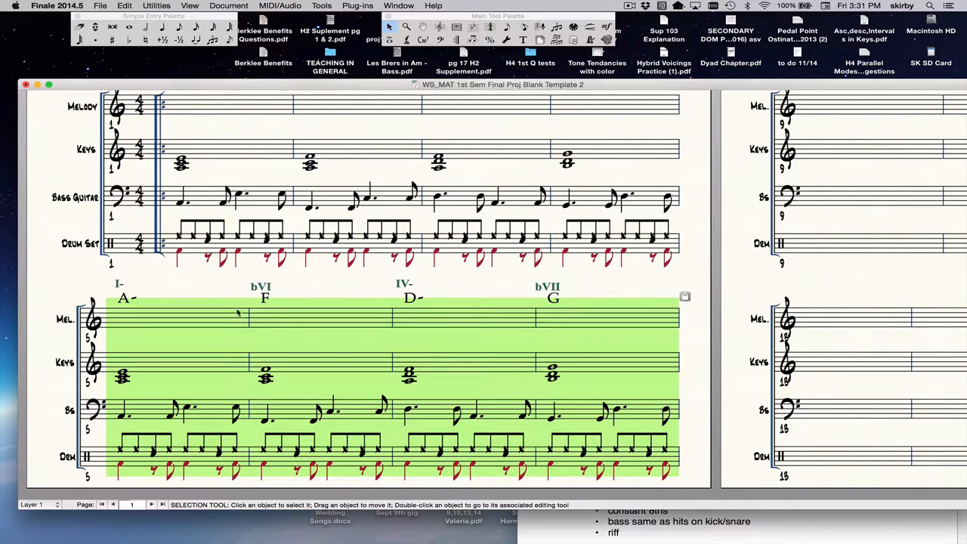
pyautogui.moveTo(253, 346)
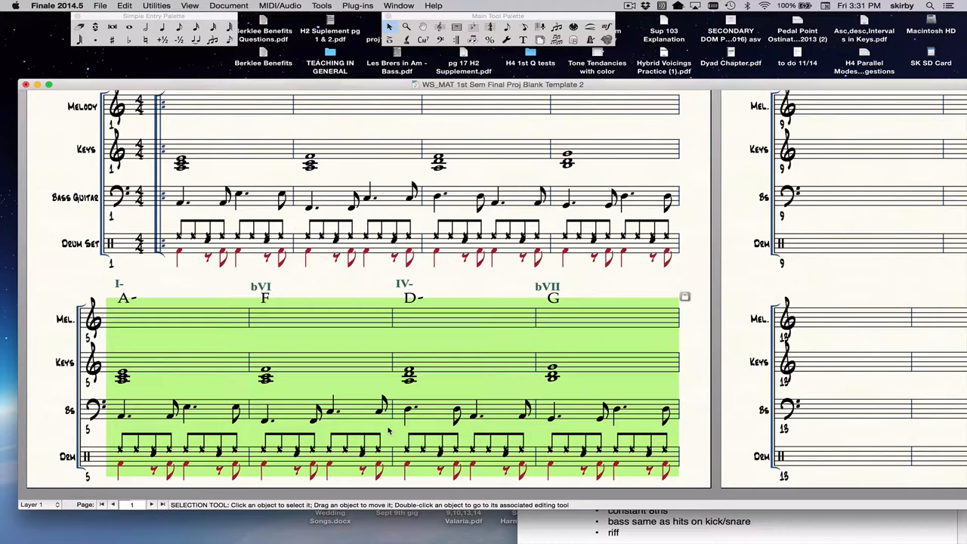
pyautogui.scroll(-3)
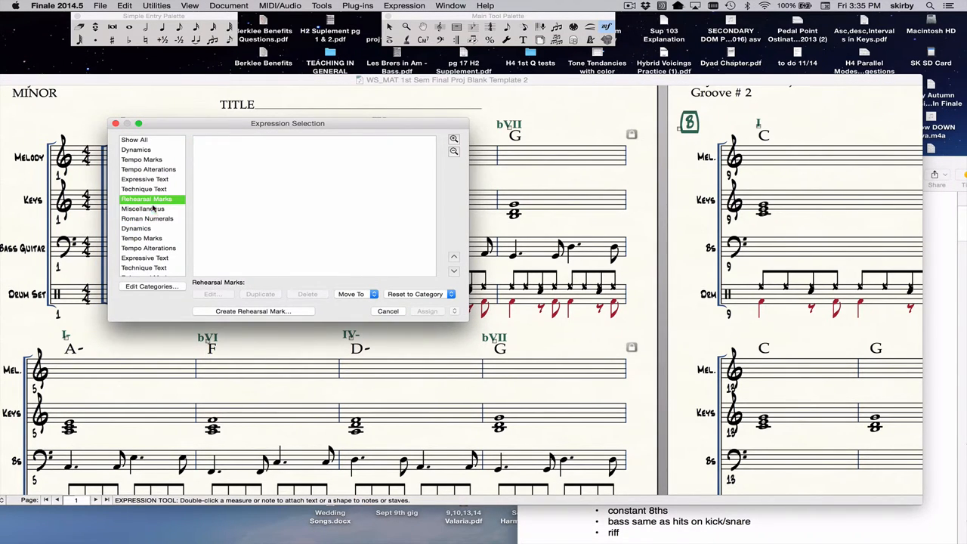
# - Assign the boxed letter A from the Miscellaneous category to measure 1
pyautogui.click(142, 208)
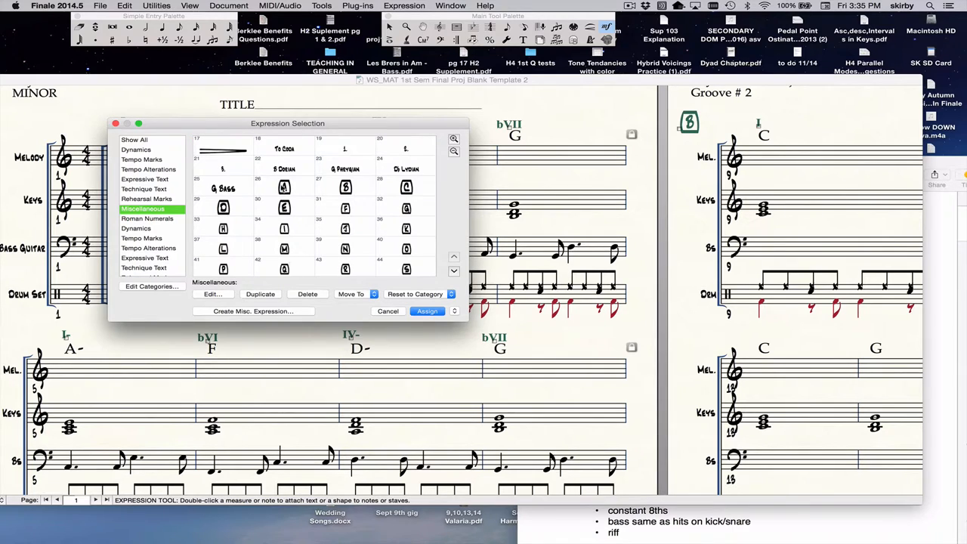
pyautogui.click(285, 187)
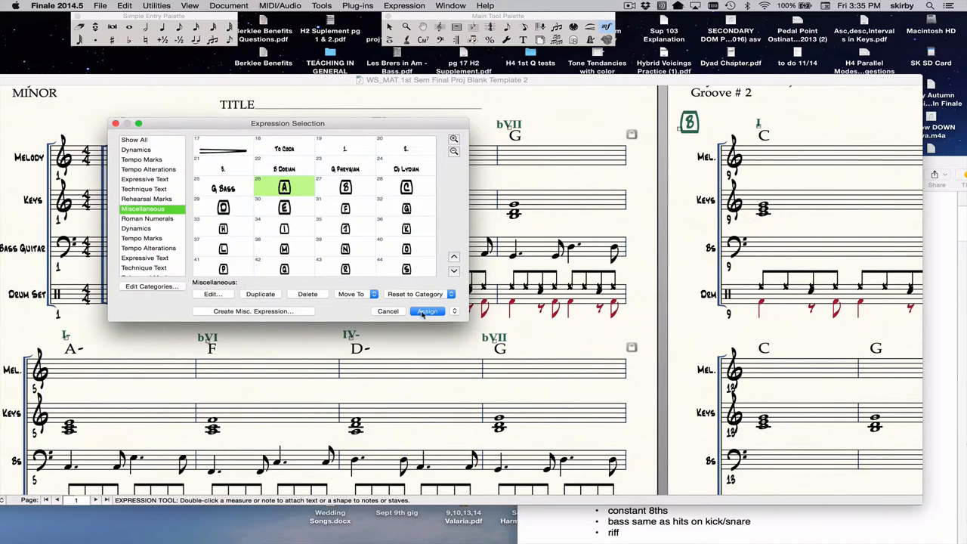
pyautogui.click(427, 311)
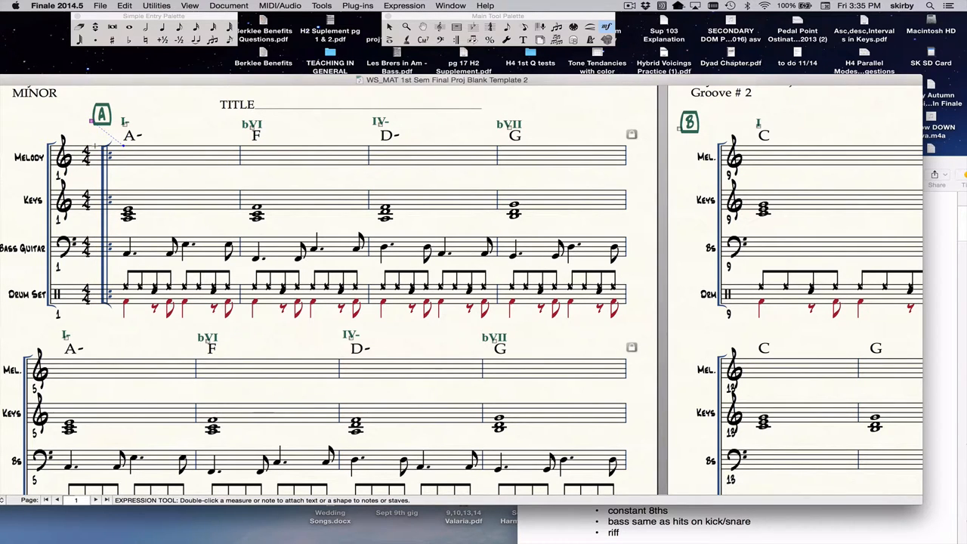
pyautogui.hscroll(3)
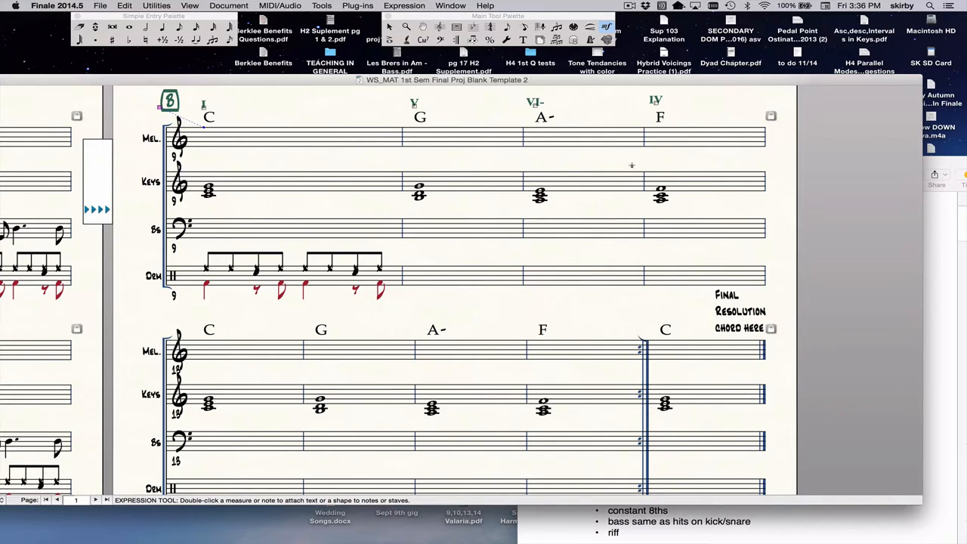
pyautogui.moveTo(324, 445)
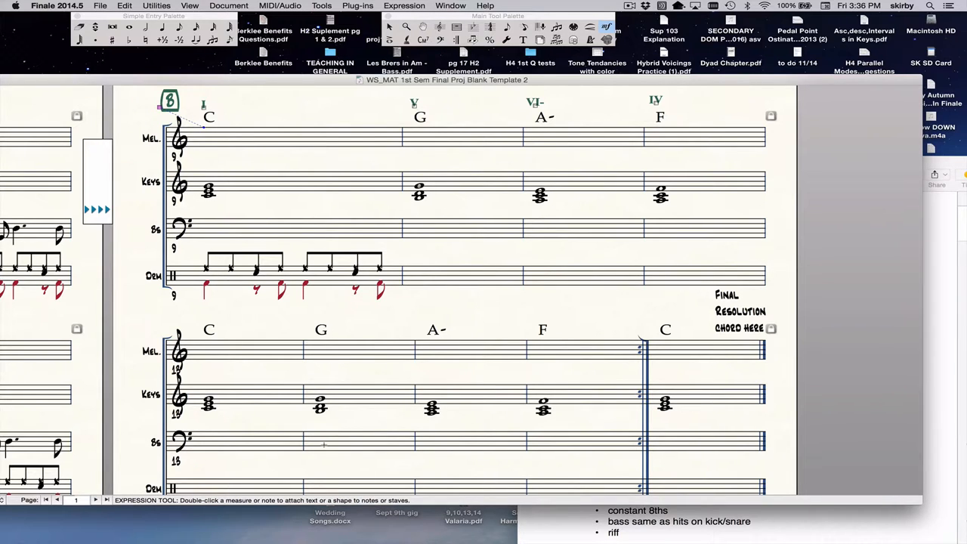
pyautogui.moveTo(347, 394)
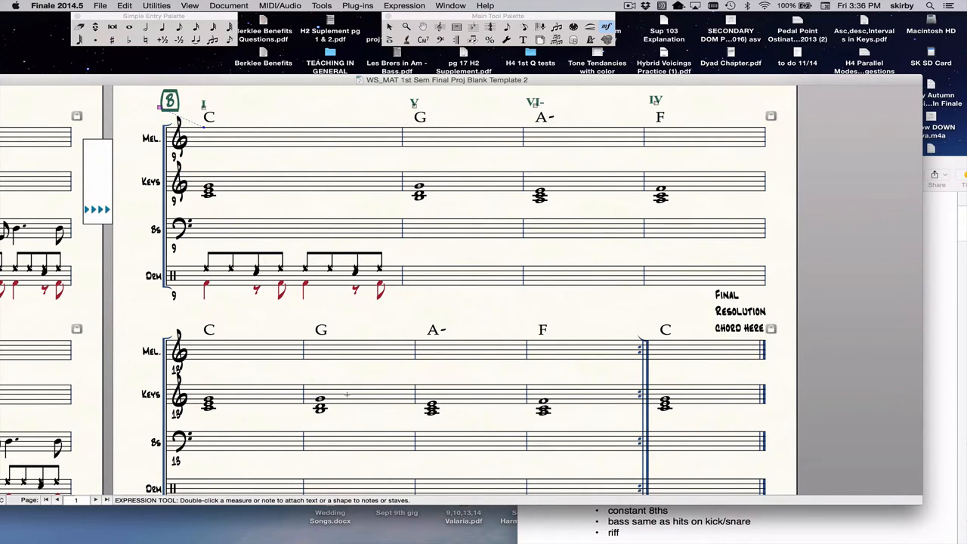
pyautogui.scroll(-3)
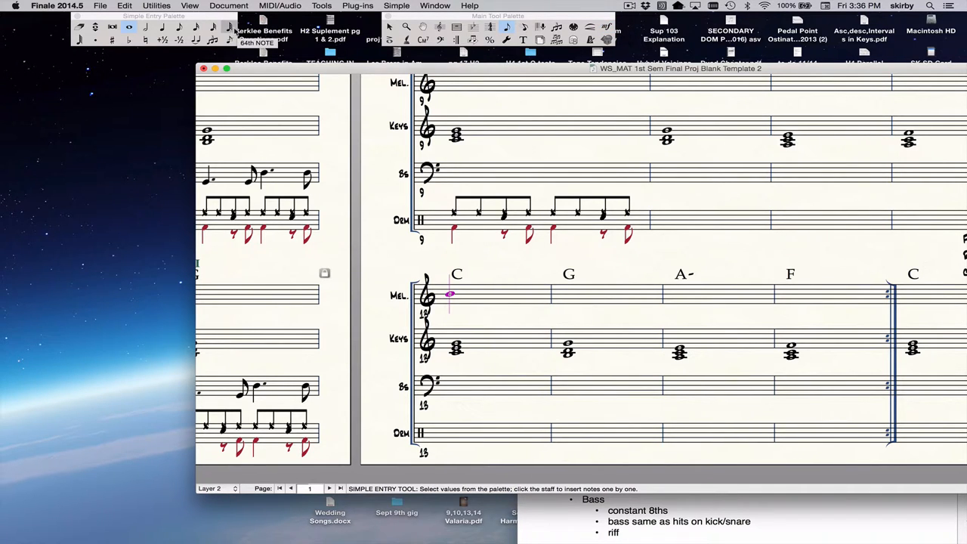
# - Enter eighth-note hi-hat and kick hits in drum measure 9 with Simple Entry
pyautogui.click(178, 27)
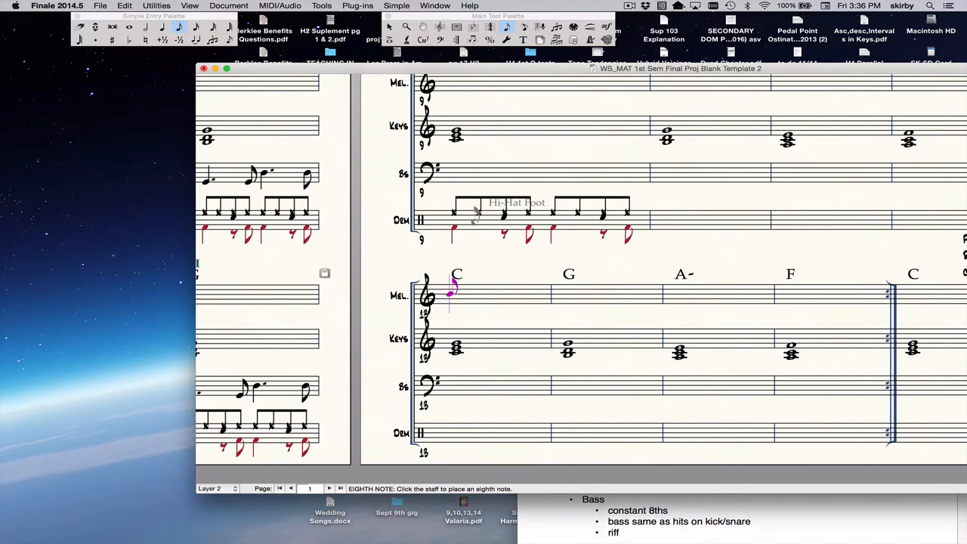
pyautogui.click(627, 234)
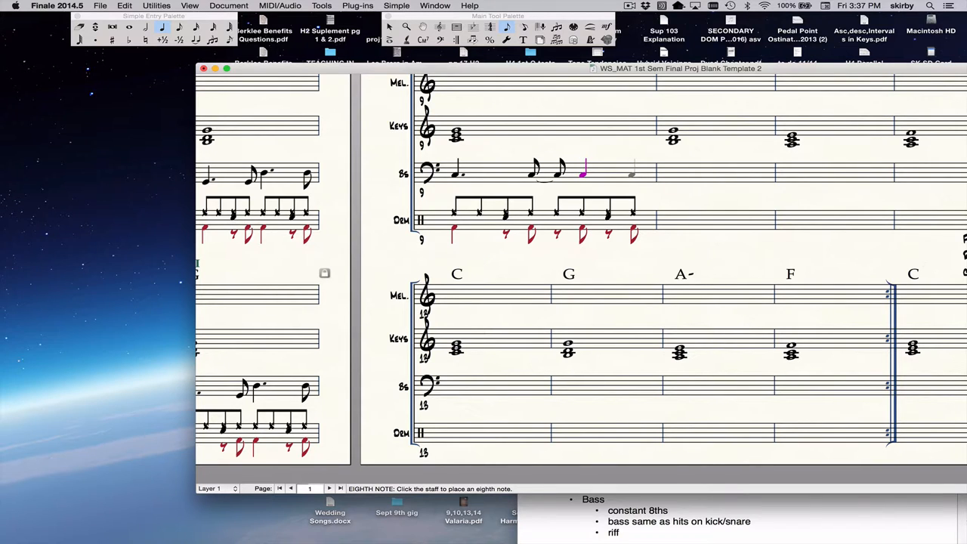
# - Enter and correct the bar 9 bass riff: dotted quarter, tied eighths, quarter, eighth
pyautogui.click(637, 166)
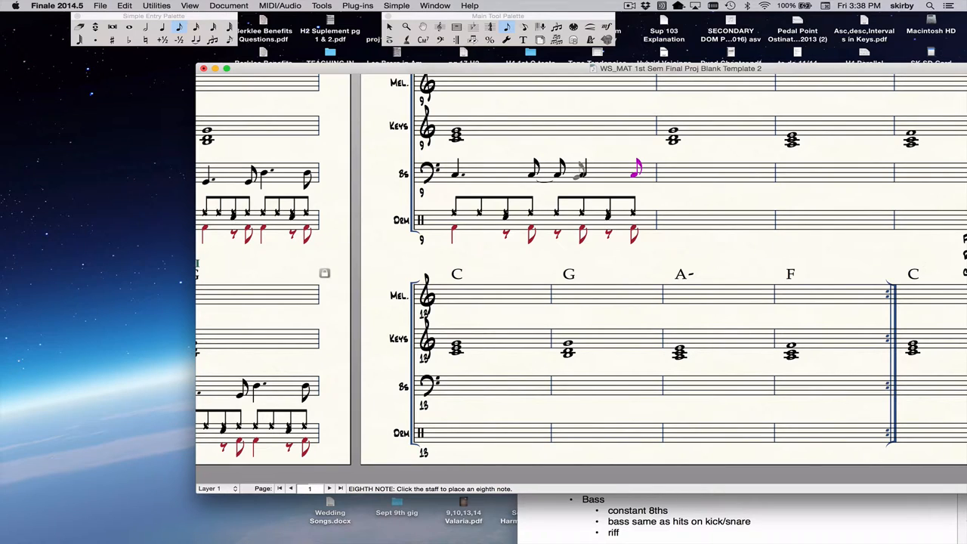
pyautogui.moveTo(592, 211)
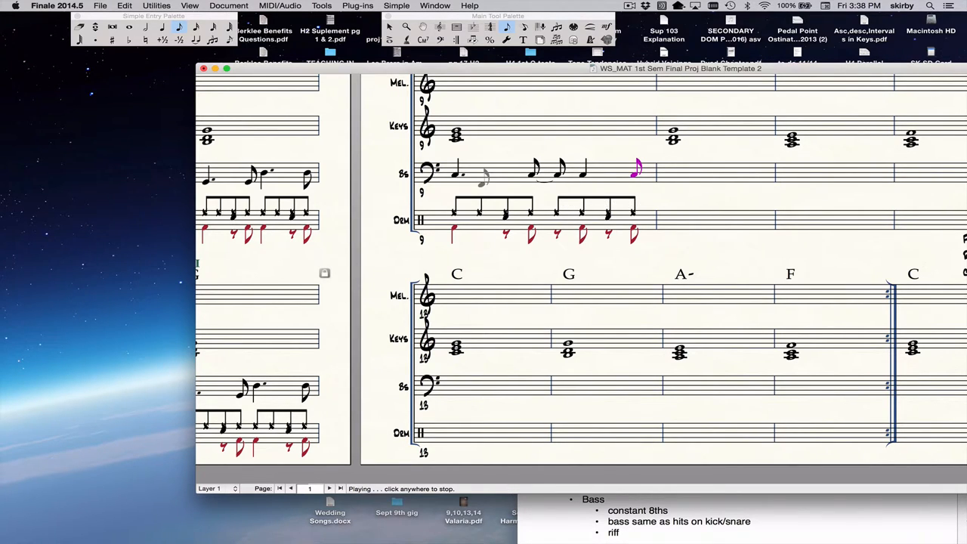
pyautogui.moveTo(631, 208)
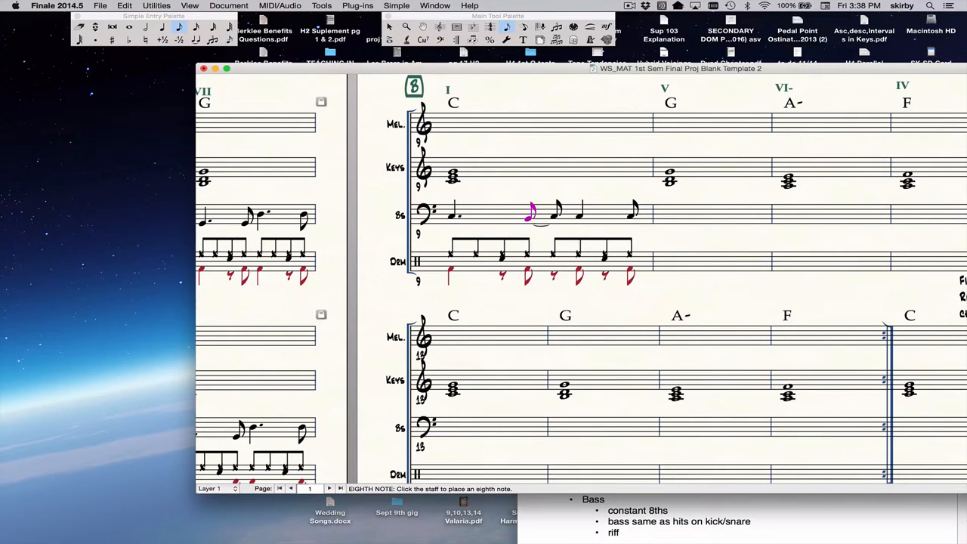
pyautogui.click(556, 211)
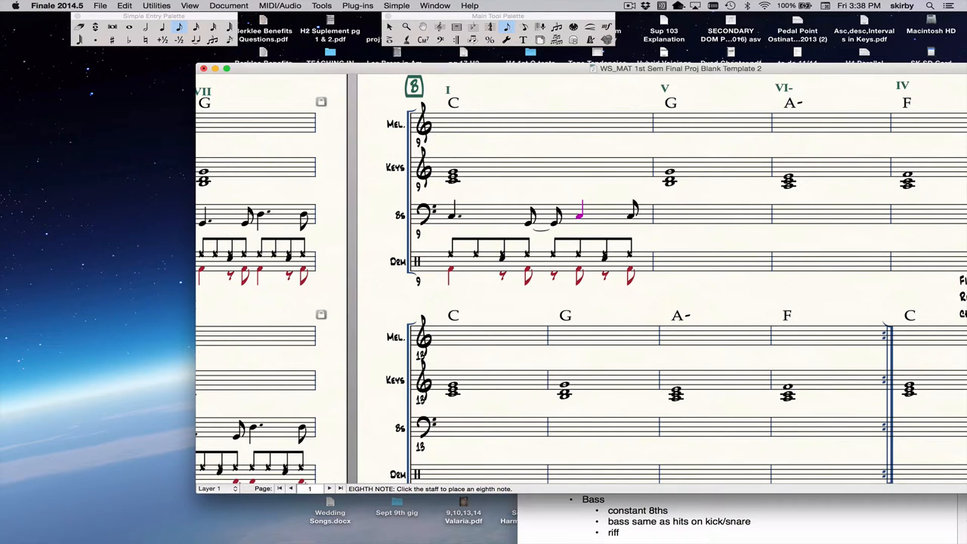
pyautogui.click(631, 211)
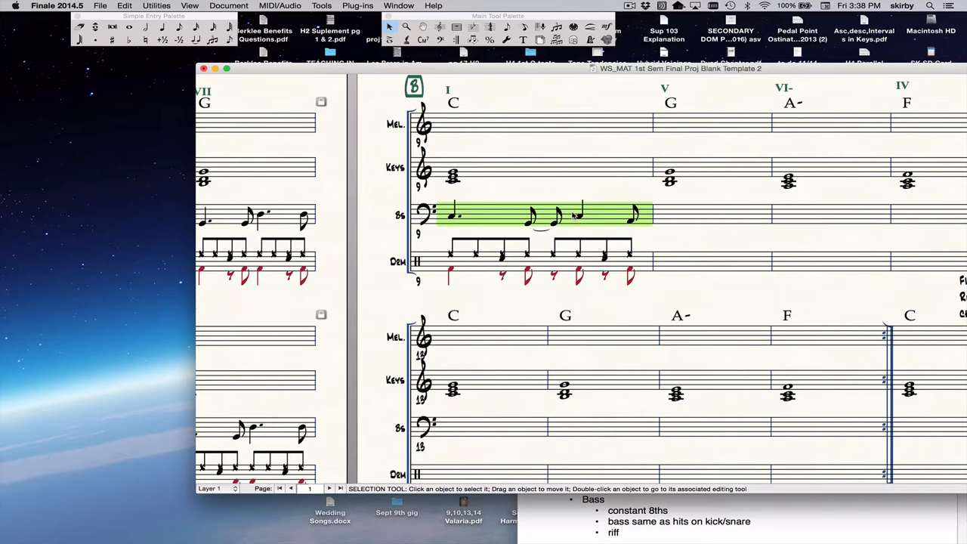
pyautogui.moveTo(686, 218)
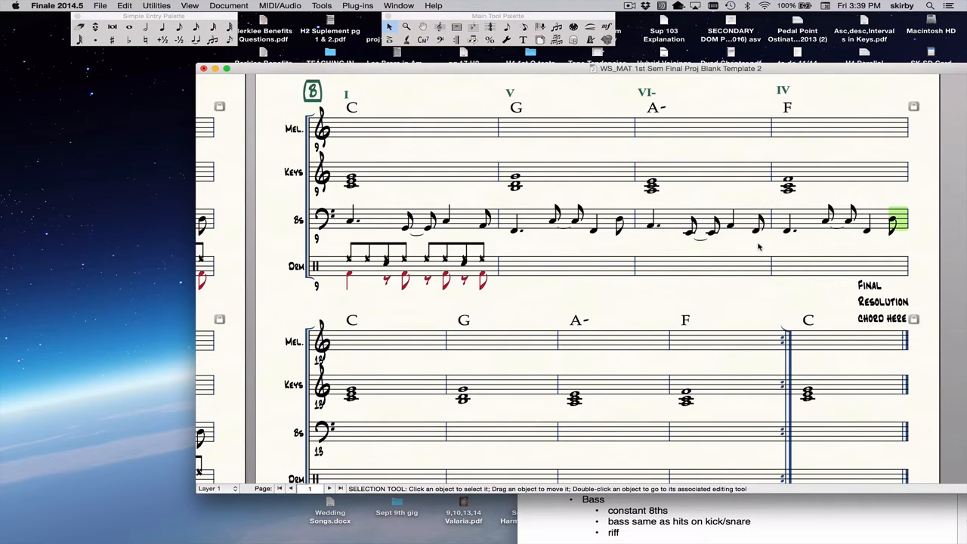
pyautogui.moveTo(416, 223)
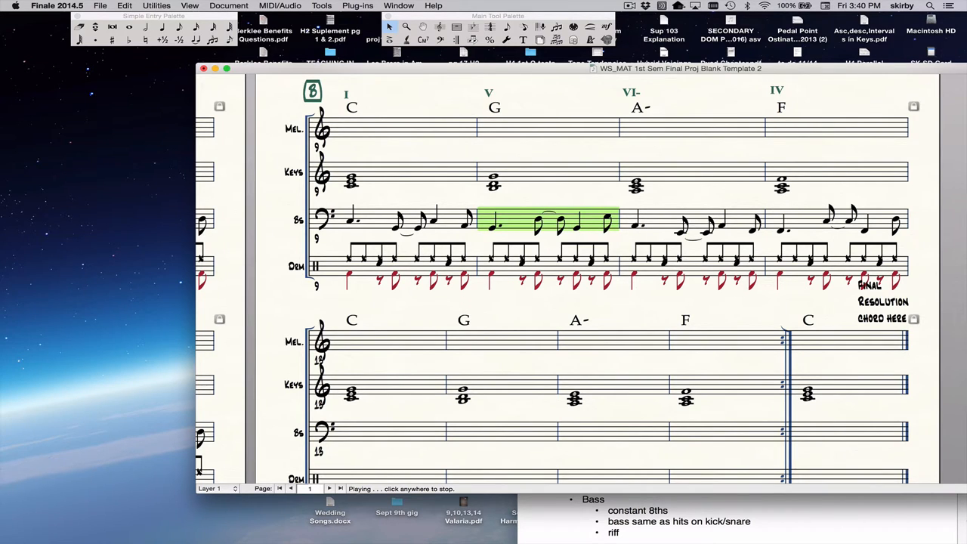
# - Stop playback of measures 9–12, where bass riff and drums now follow G, A- and F
pyautogui.click(567, 192)
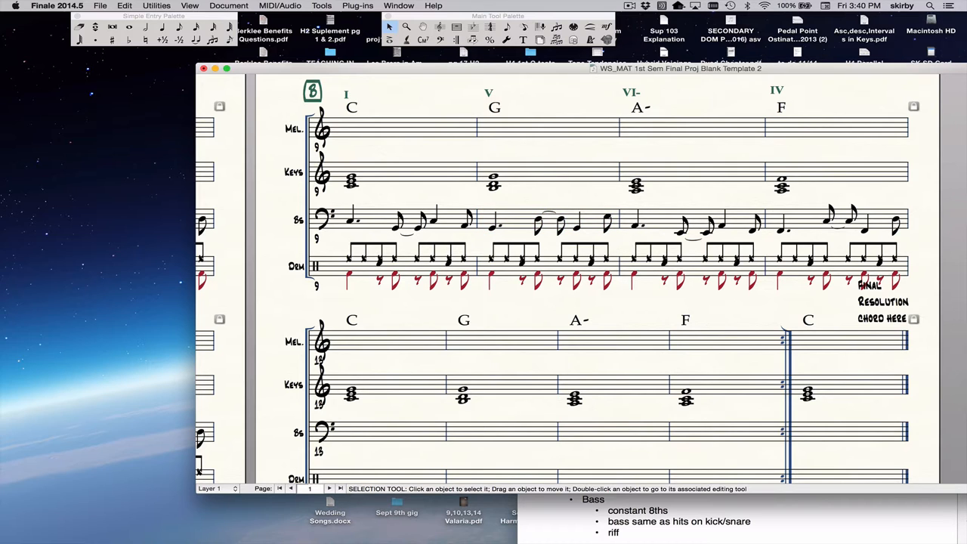
pyautogui.click(608, 221)
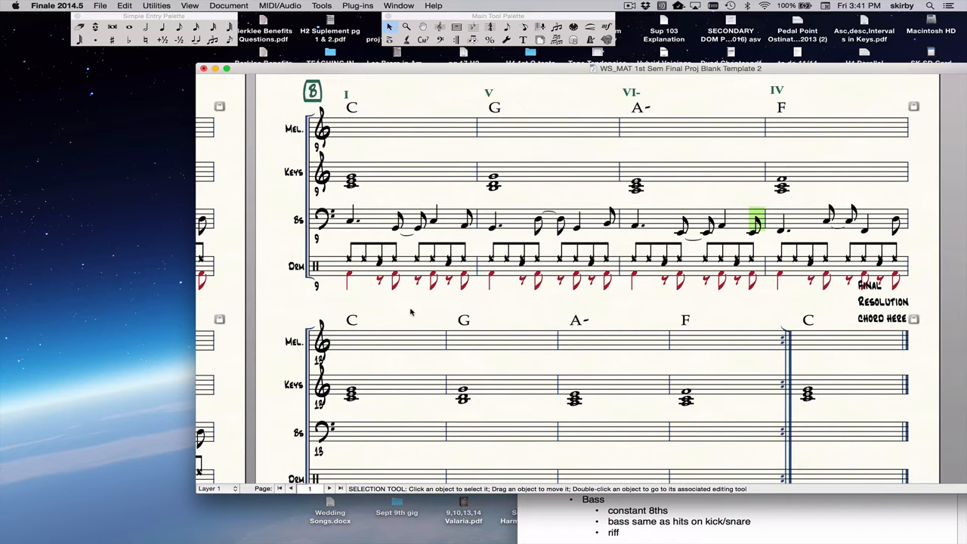
pyautogui.moveTo(445, 221)
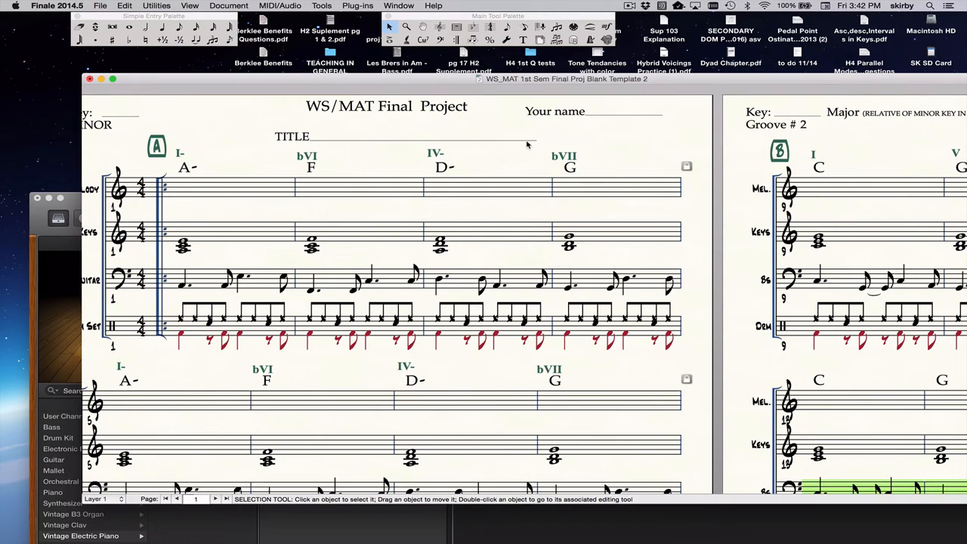
pyautogui.moveTo(608, 156)
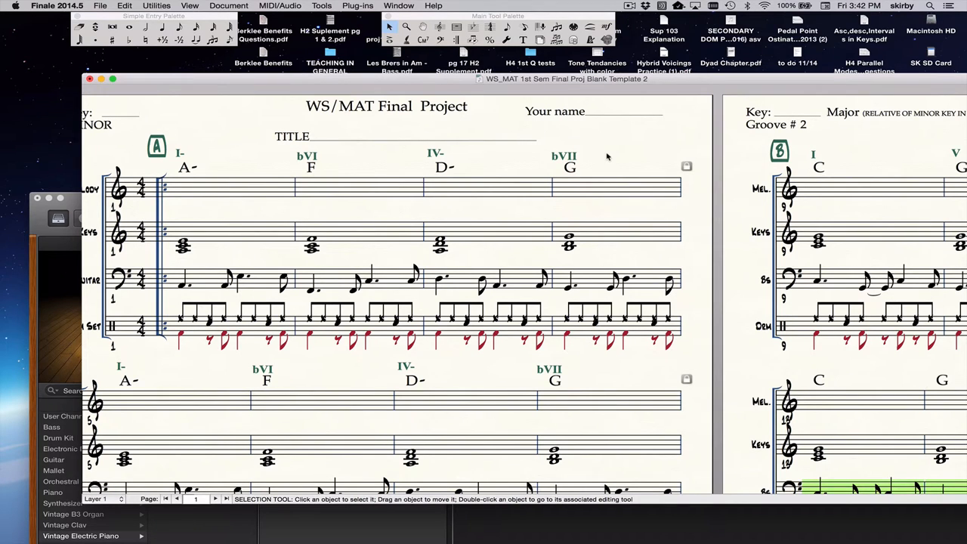
pyautogui.moveTo(347, 99)
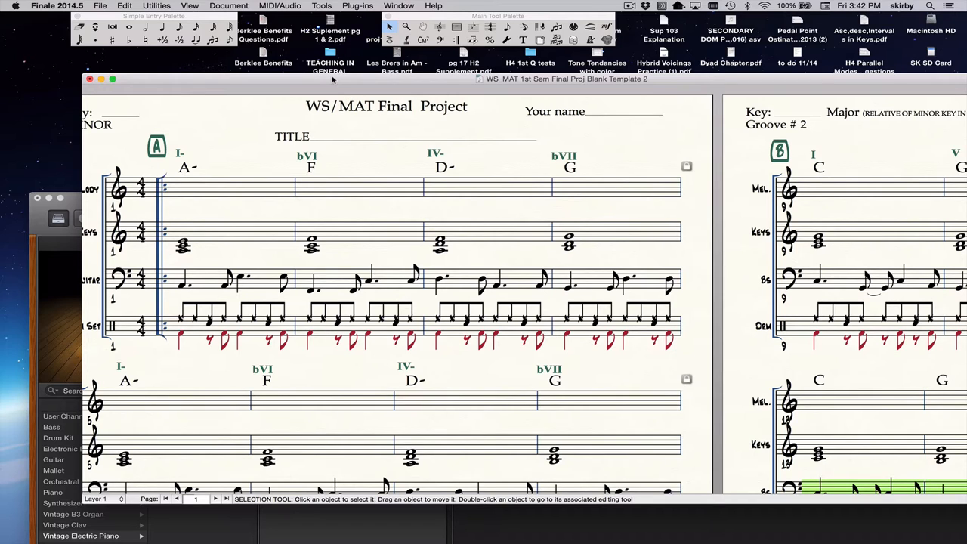
# - Save the score to the Desktop as a Format 1 MIDI file named with YOUR NAME
pyautogui.click(100, 5)
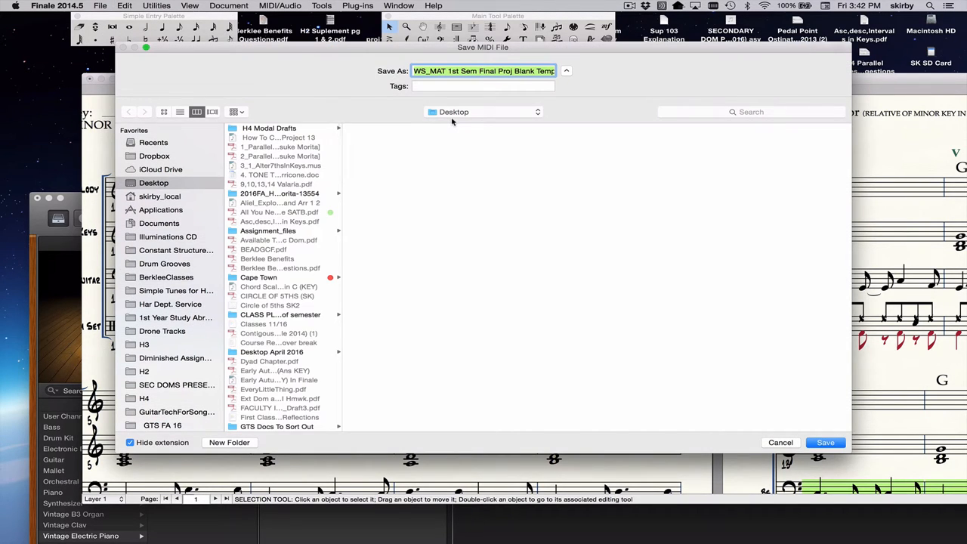
pyautogui.write('YOUR NAME')
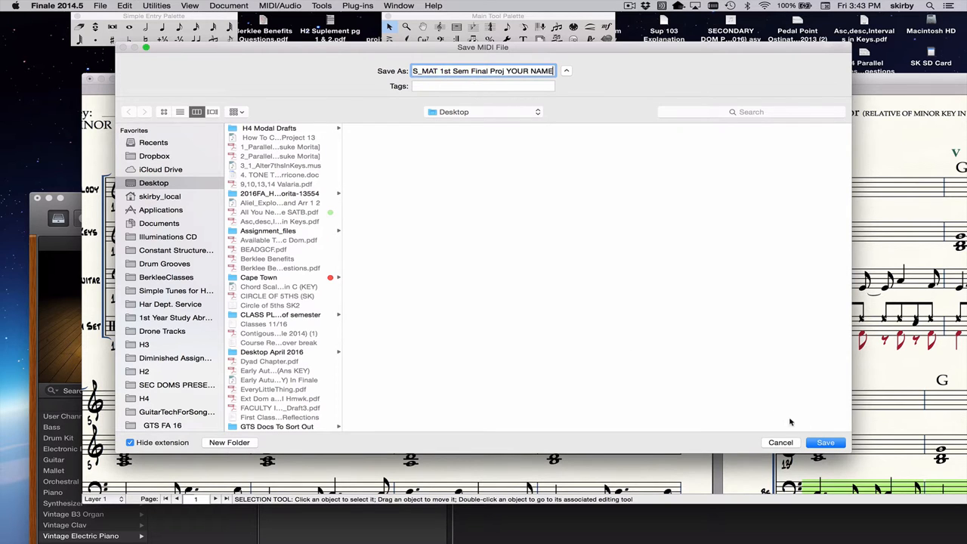
pyautogui.click(826, 443)
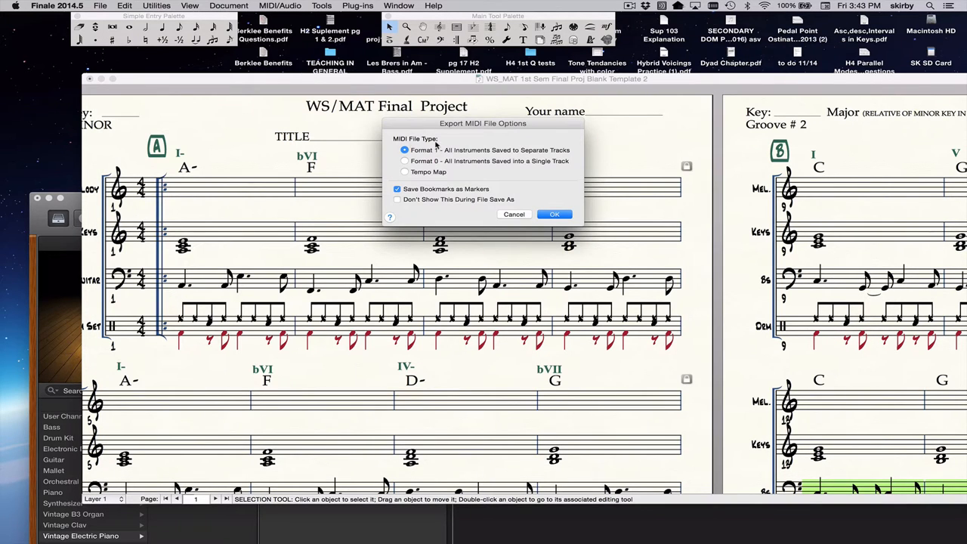
pyautogui.click(555, 214)
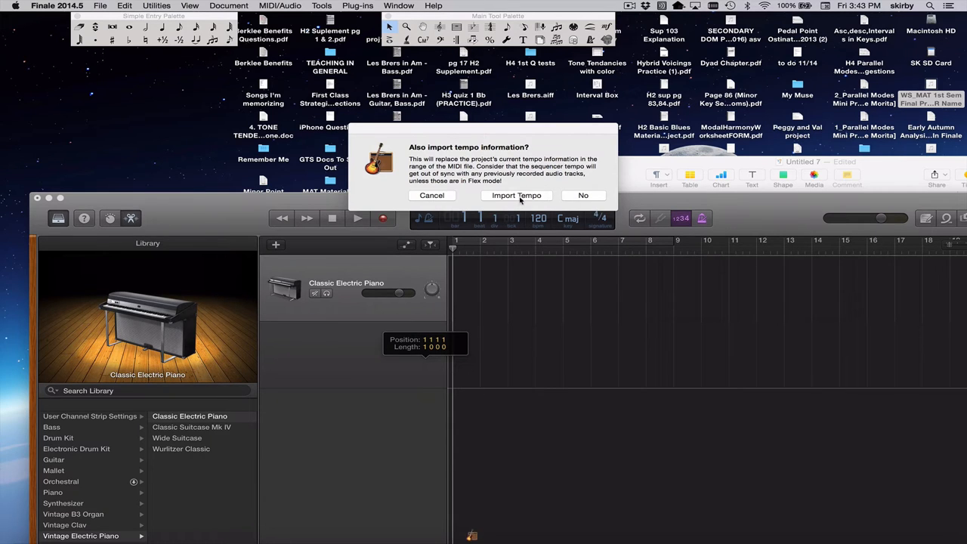
# - Import the MIDI file's tempo into GarageBand and select the SoCal drum track
pyautogui.click(517, 195)
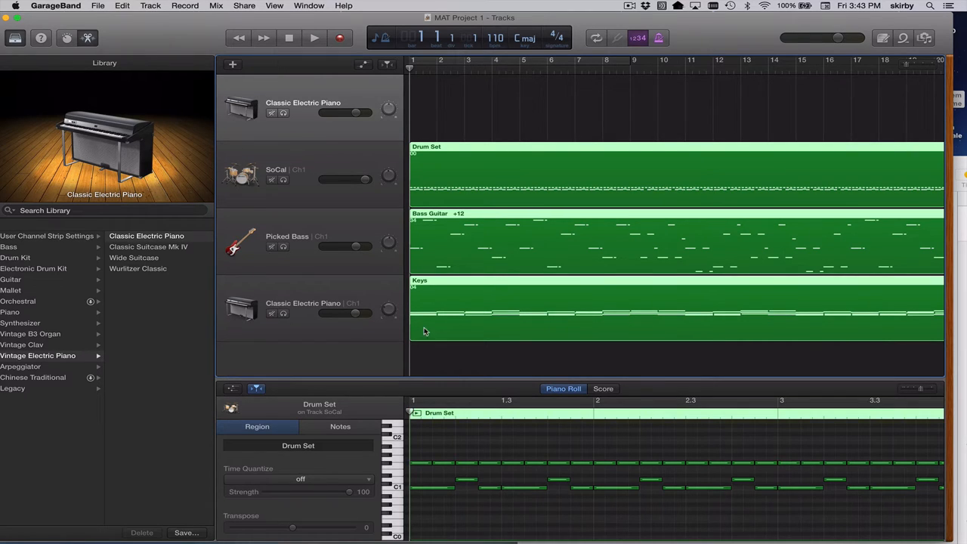
pyautogui.moveTo(372, 312)
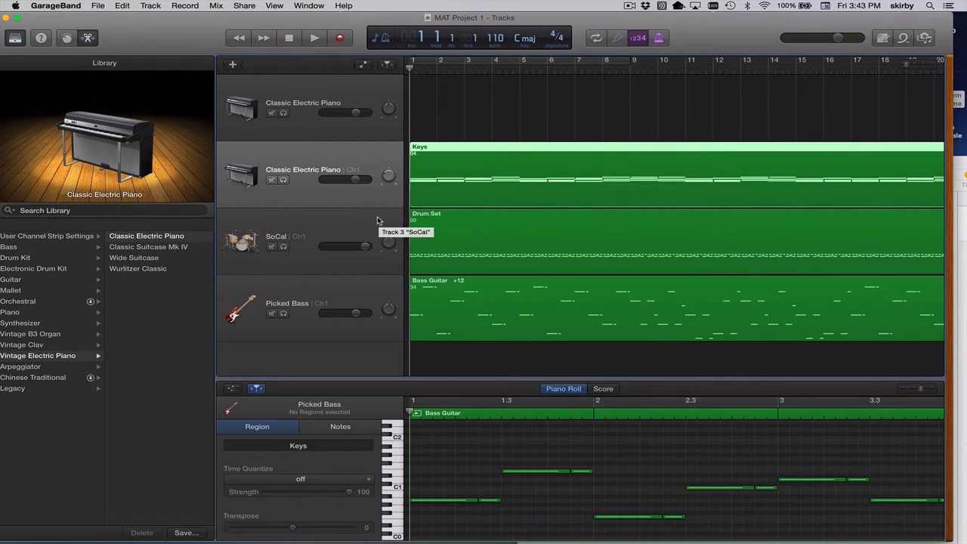
pyautogui.click(275, 242)
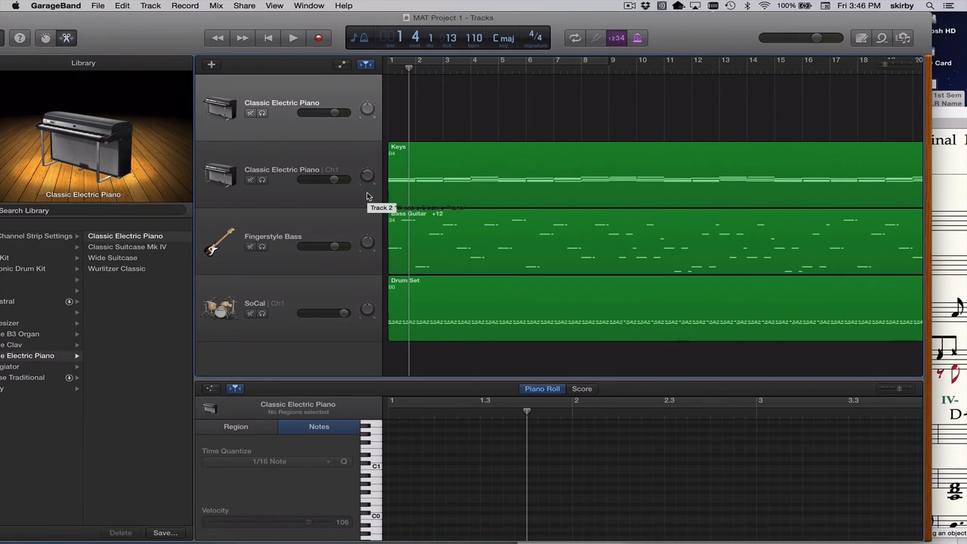
pyautogui.moveTo(334, 102)
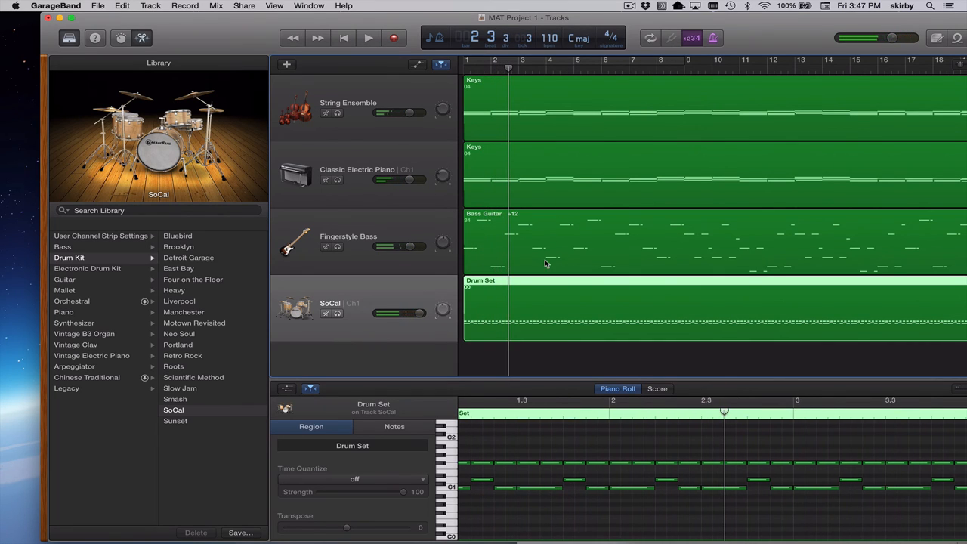
pyautogui.moveTo(426, 308)
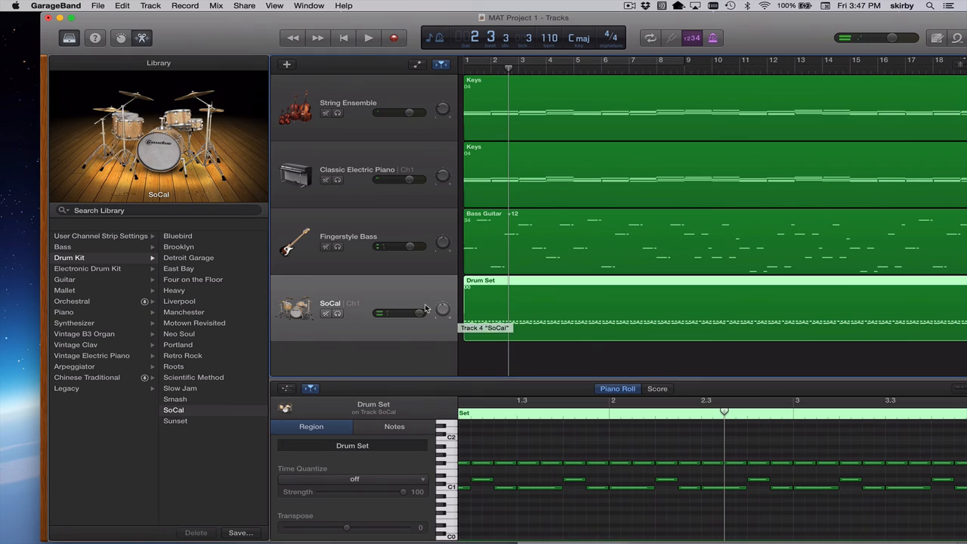